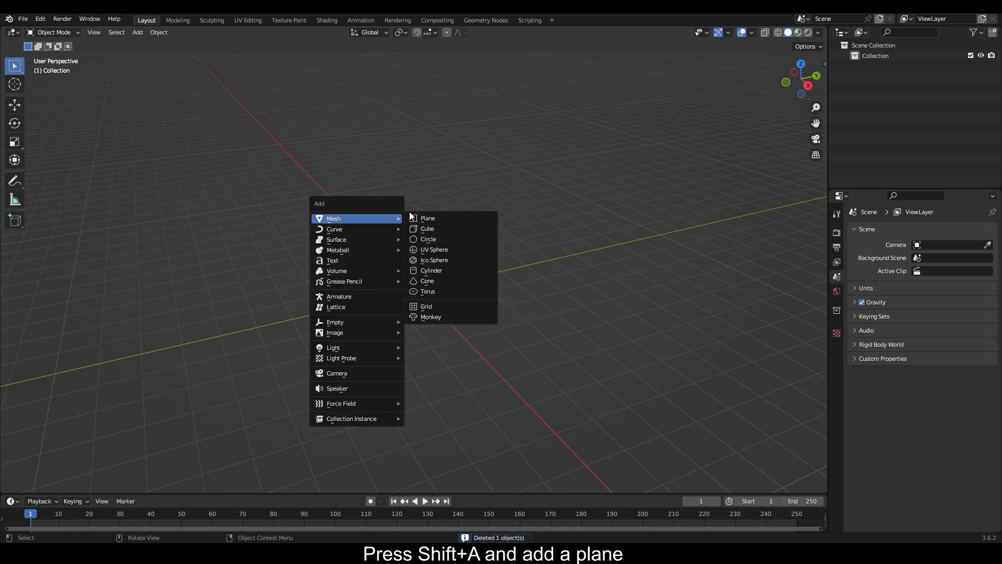
Step: Add a plane raised 1 m, rotated 90° on Y and scaled into an upright banknote rectangle
{"action": "left_click", "coordinate": [427, 218]}
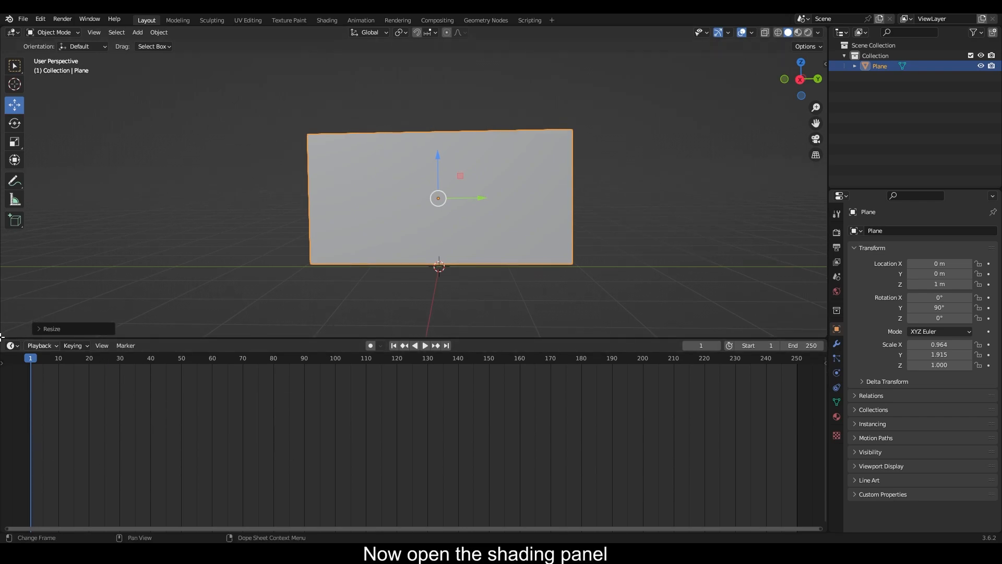
Step: Switch the bottom area to the Shader Editor and create a new material for the plane
{"action": "left_click", "coordinate": [10, 345]}
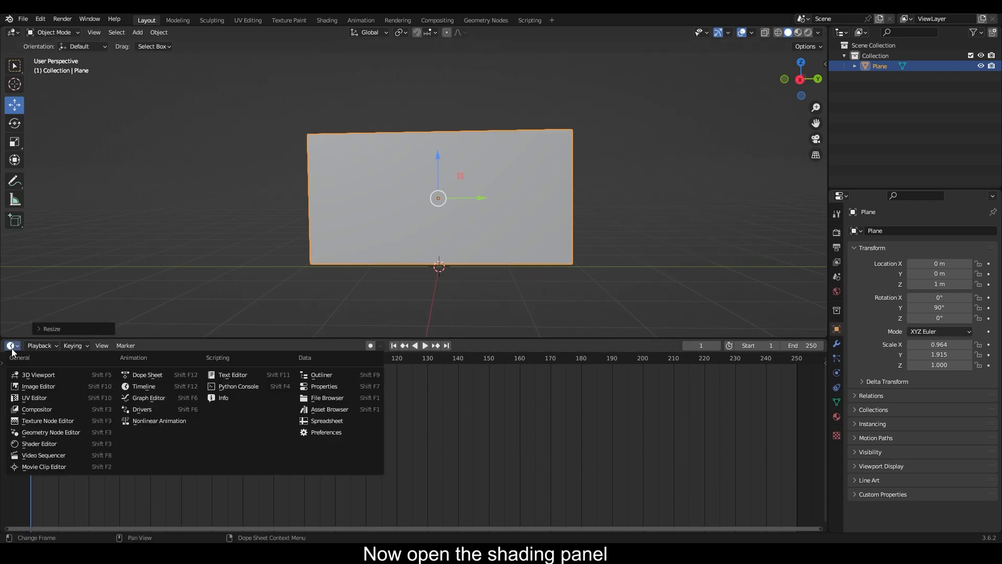
{"action": "left_click", "coordinate": [39, 443]}
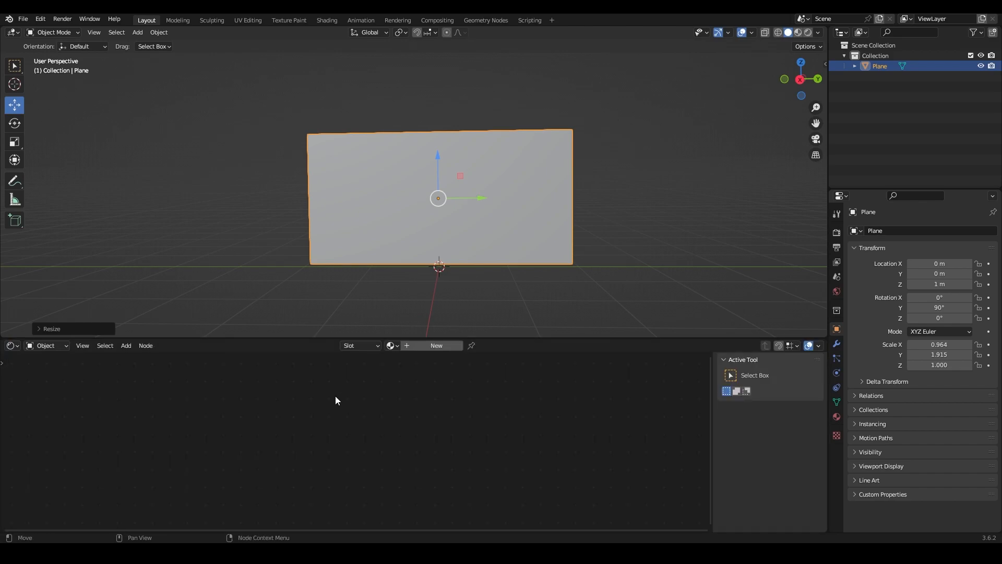
{"action": "left_click", "coordinate": [435, 345]}
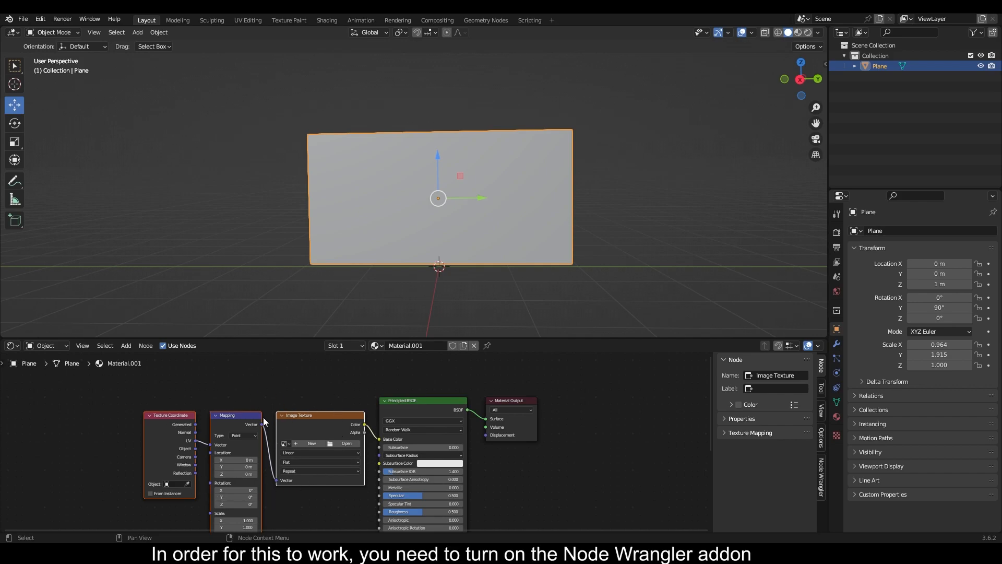
Step: Enable the Node Wrangler add-on in Preferences and close the window
{"action": "left_click", "coordinate": [40, 19]}
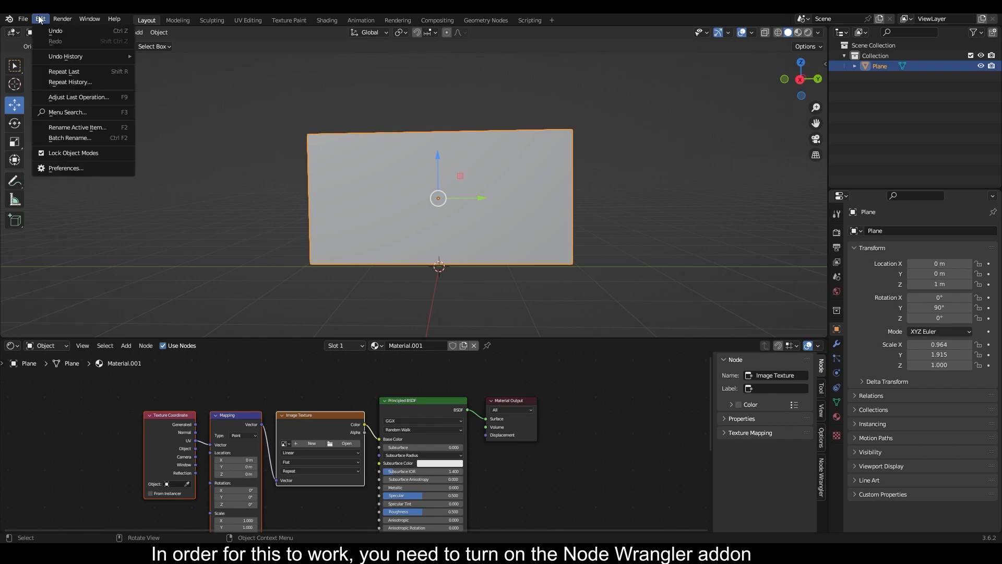
{"action": "left_click", "coordinate": [65, 167]}
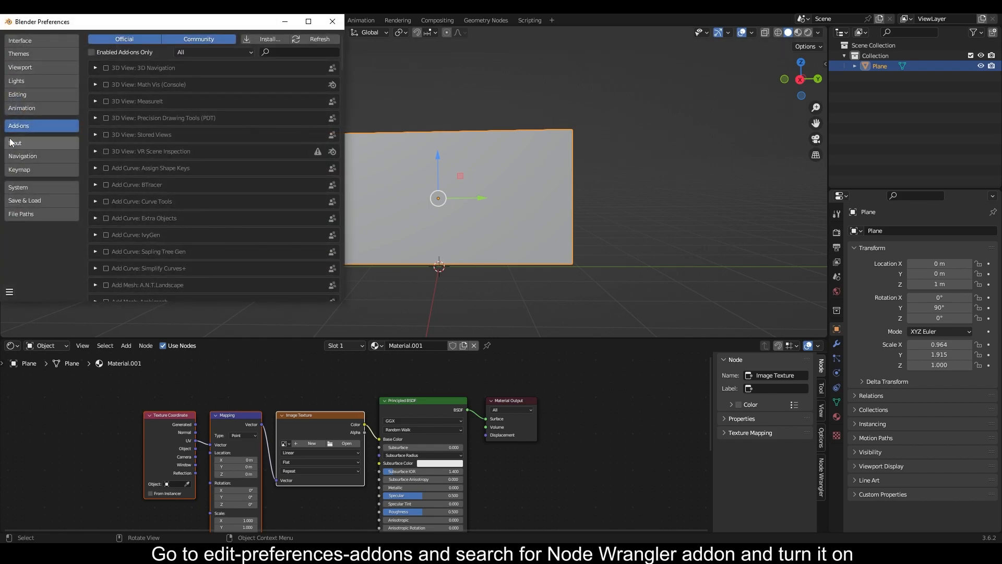
{"action": "type", "text": "node w"}
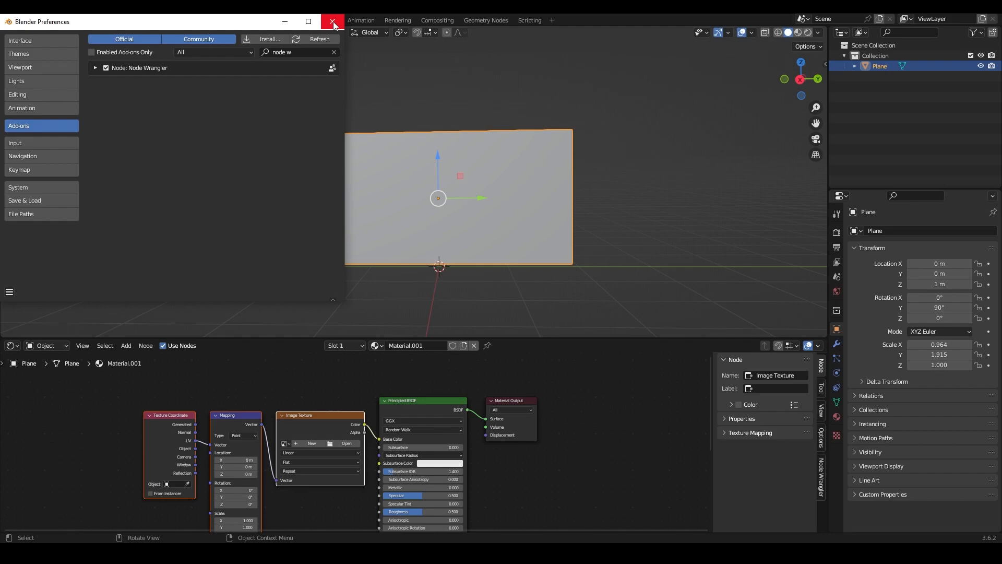
{"action": "left_click", "coordinate": [328, 21]}
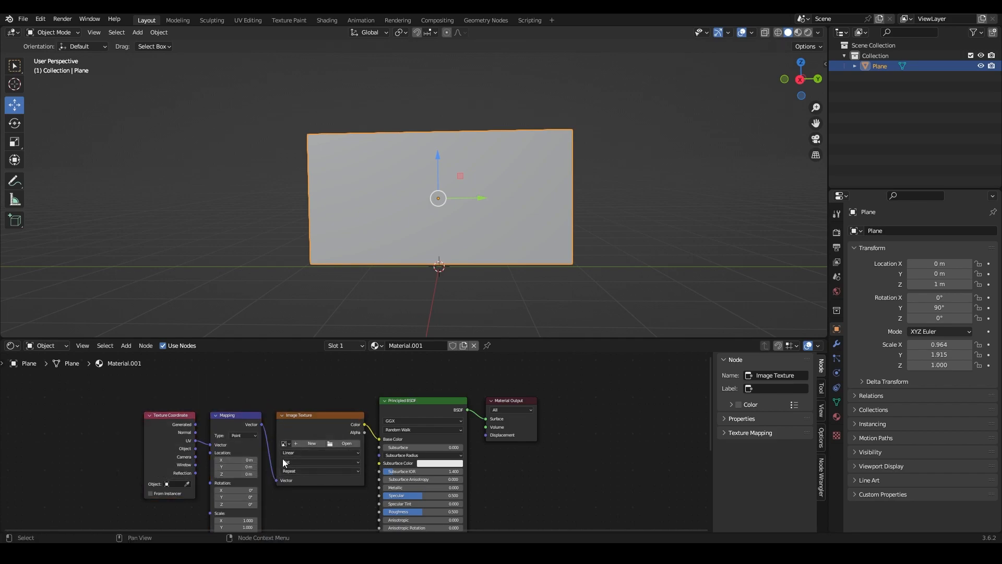
Step: Load 500 front.PNG into the Image Texture node so the plane shows the note's front
{"action": "left_click", "coordinate": [346, 443]}
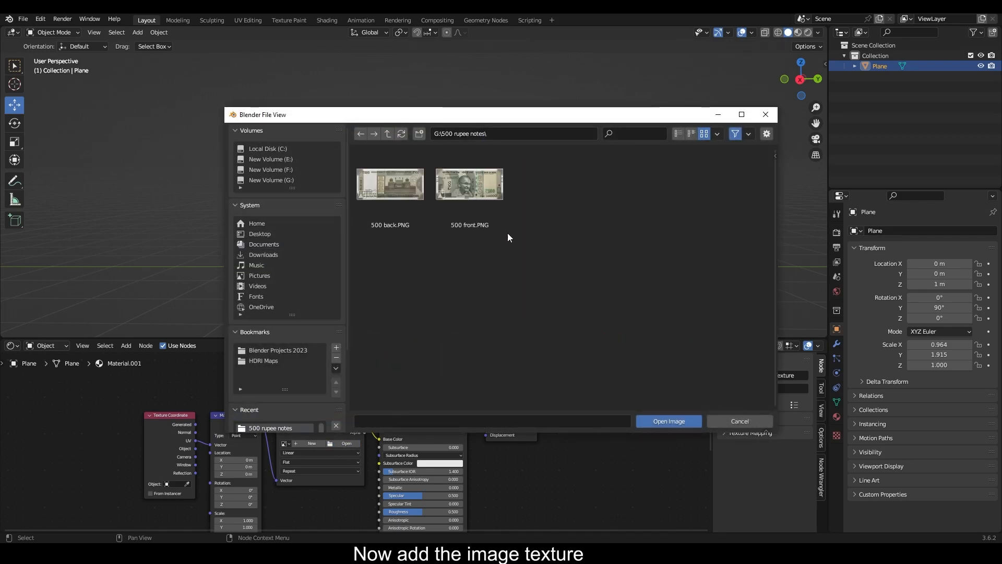
{"action": "left_click", "coordinate": [669, 421]}
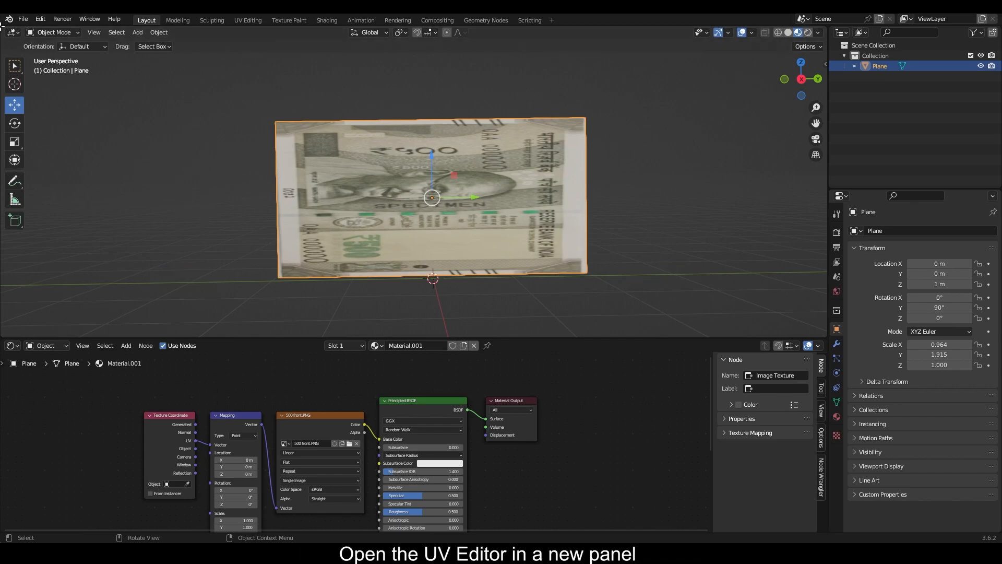
Step: In a UV Editor area, select all the plane's UVs in Edit Mode and resize them to fit the banknote image
{"action": "left_click", "coordinate": [9, 33]}
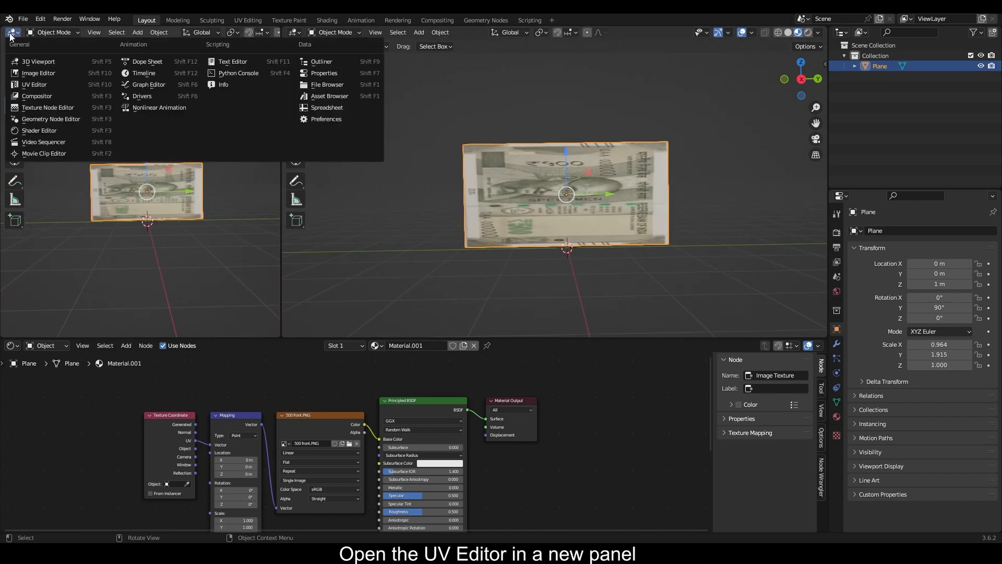
{"action": "left_click", "coordinate": [33, 84]}
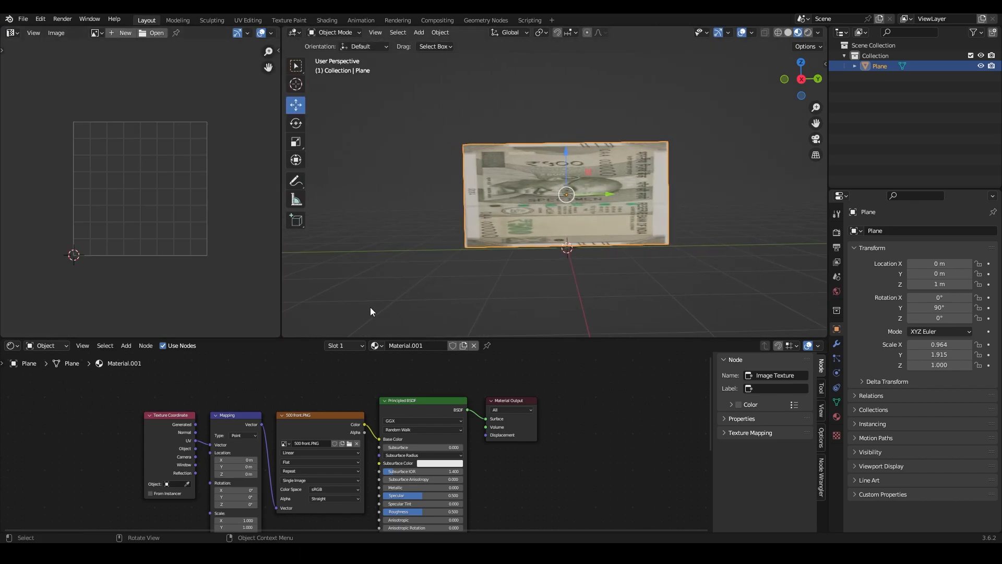
{"action": "key", "text": "Tab"}
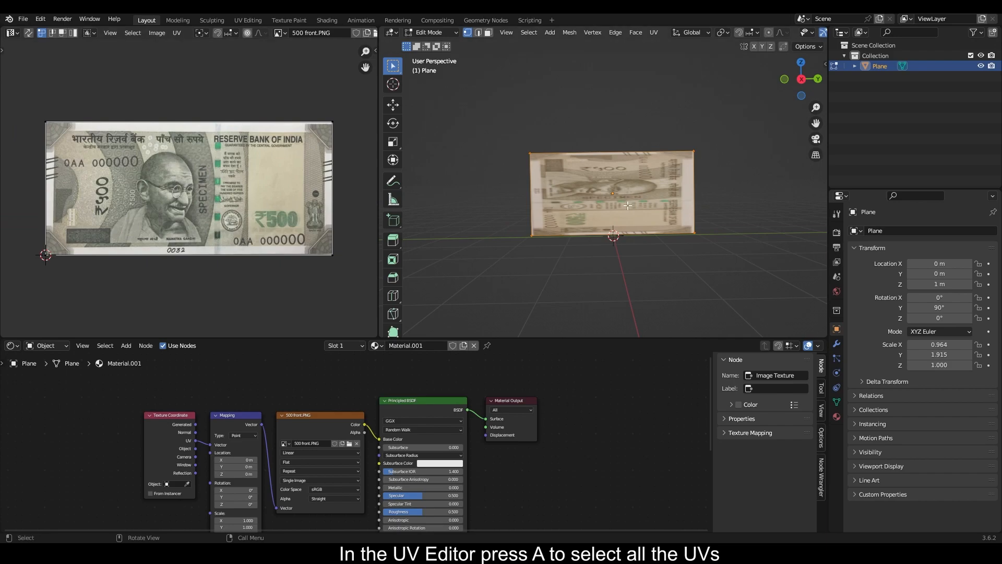
{"action": "key", "text": "A"}
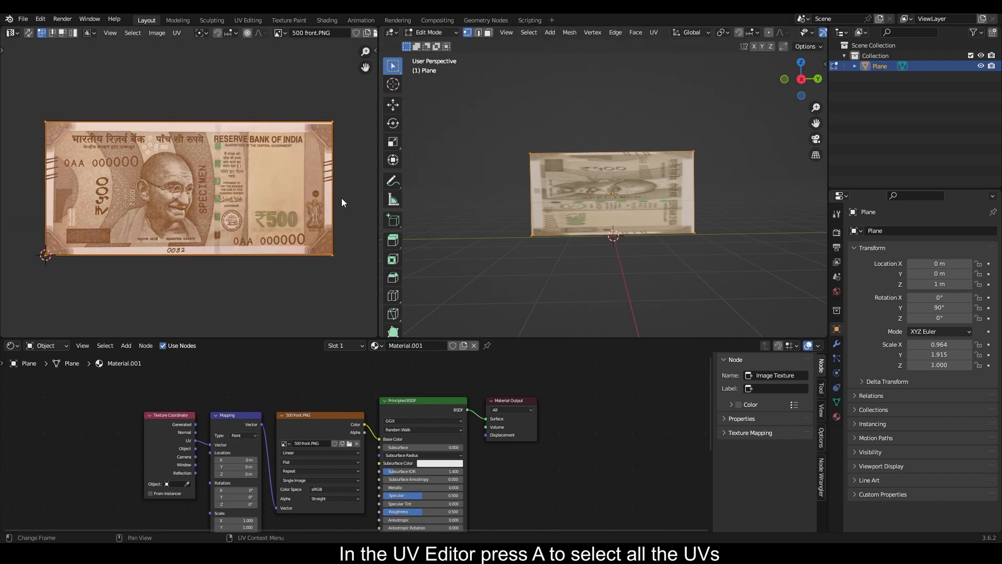
{"action": "key", "text": "r"}
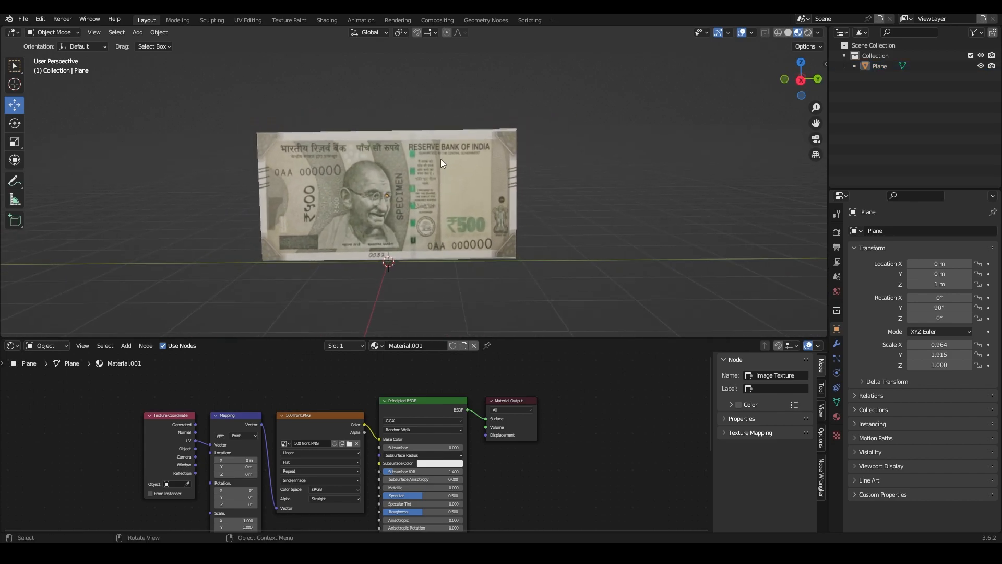
{"action": "left_click_drag", "start_coordinate": [441, 163], "coordinate": [460, 196]}
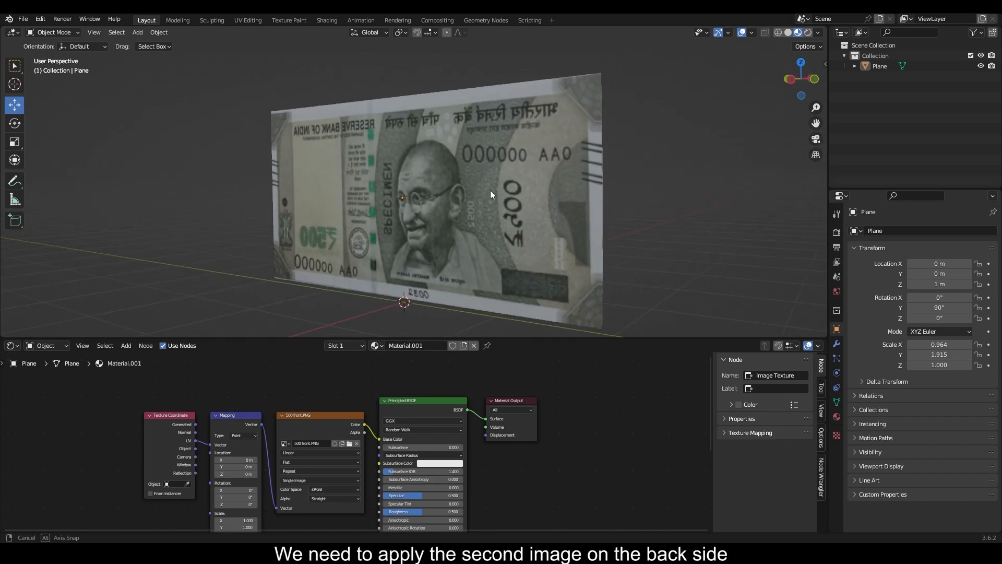
{"action": "left_click_drag", "start_coordinate": [490, 194], "coordinate": [562, 181]}
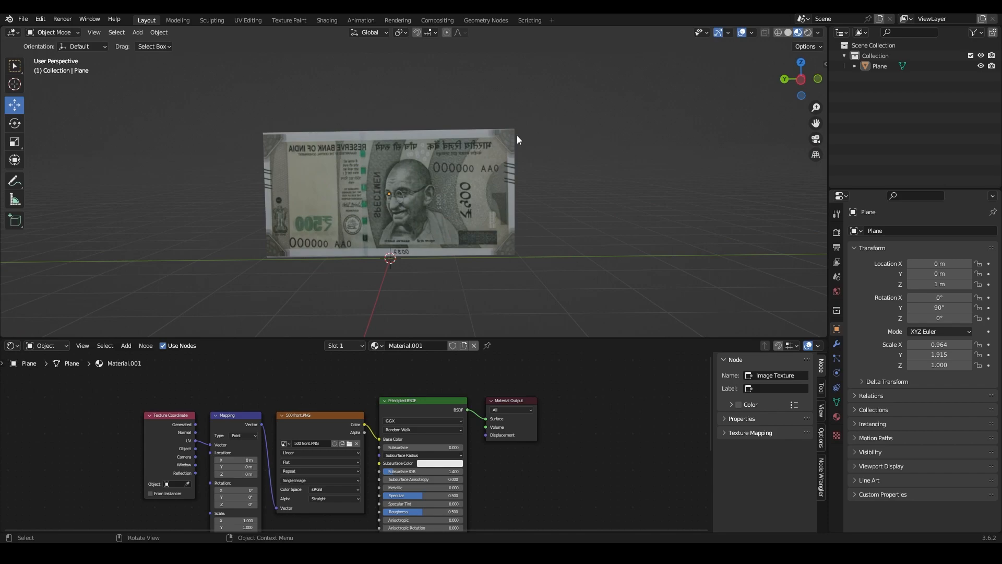
{"action": "mouse_move", "coordinate": [510, 261]}
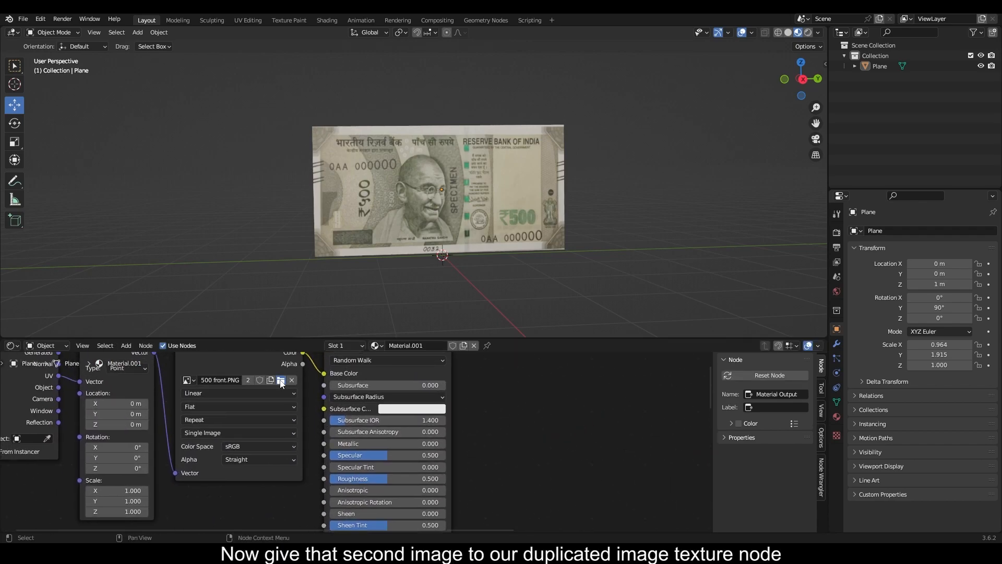
Step: Load 500 back.PNG into the duplicated Image Texture node
{"action": "left_click", "coordinate": [280, 379]}
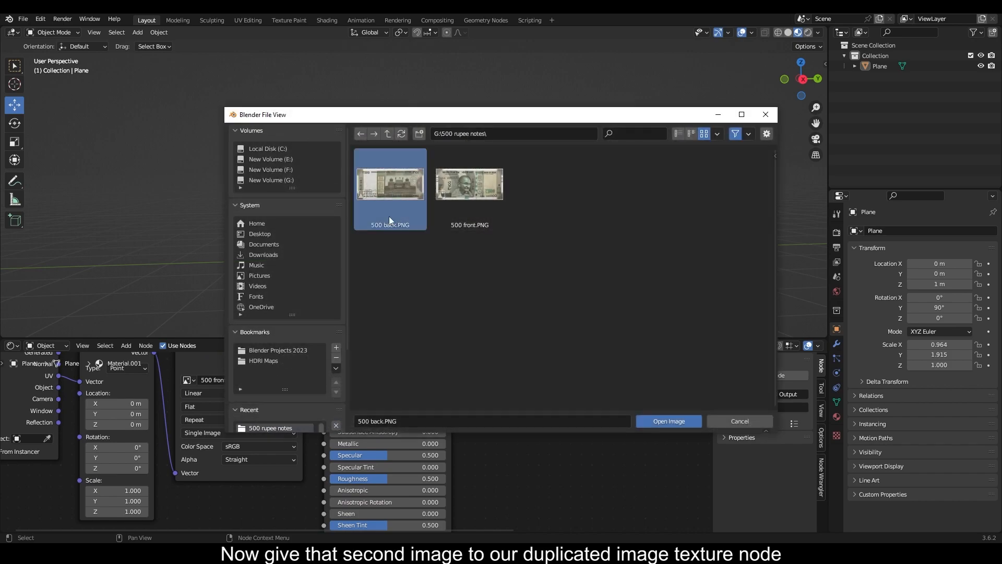
{"action": "left_click", "coordinate": [669, 421]}
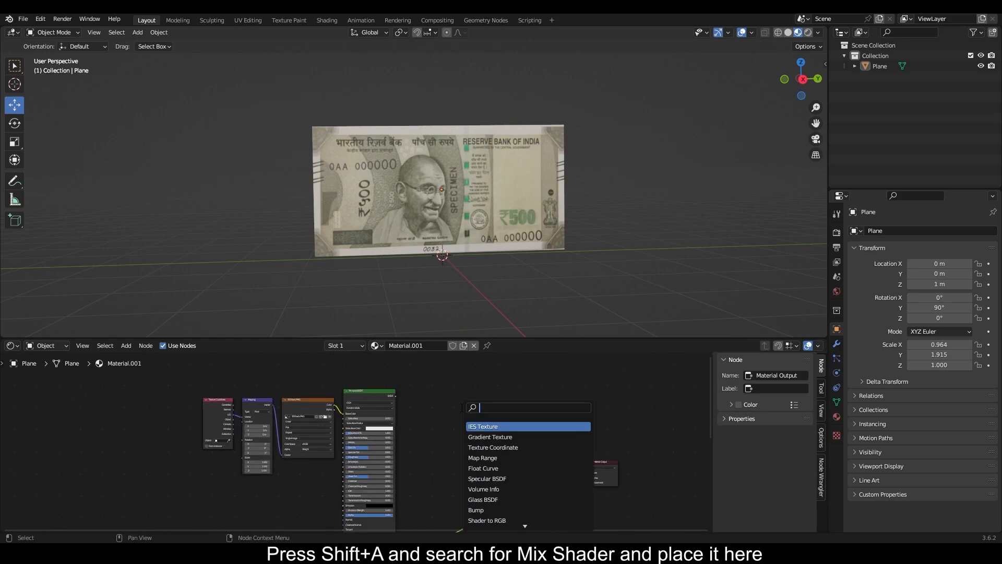
Step: Insert a Mix Shader combining both Principled BSDF outputs before the material output
{"action": "left_click", "coordinate": [476, 410]}
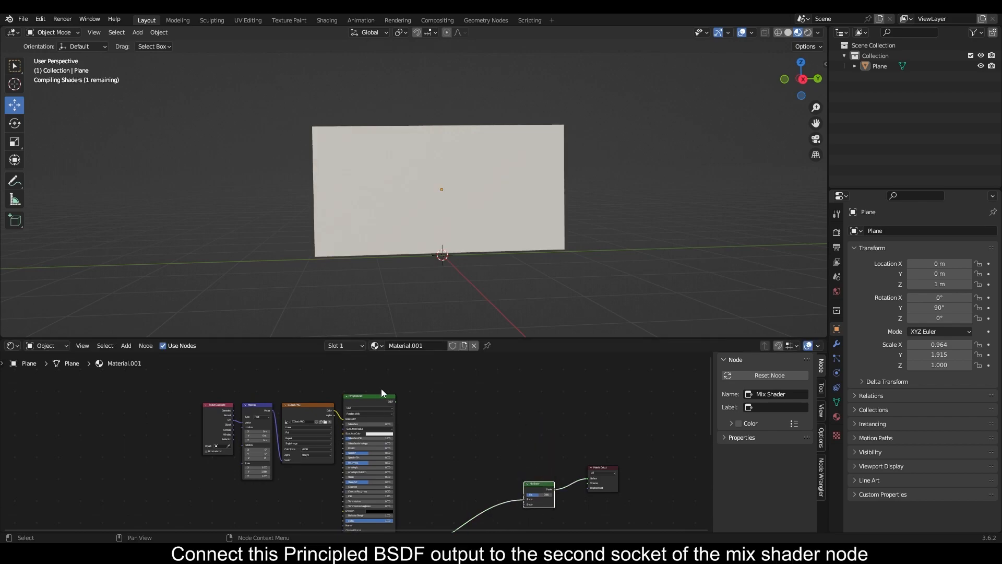
{"action": "left_click_drag", "start_coordinate": [394, 400], "coordinate": [485, 416]}
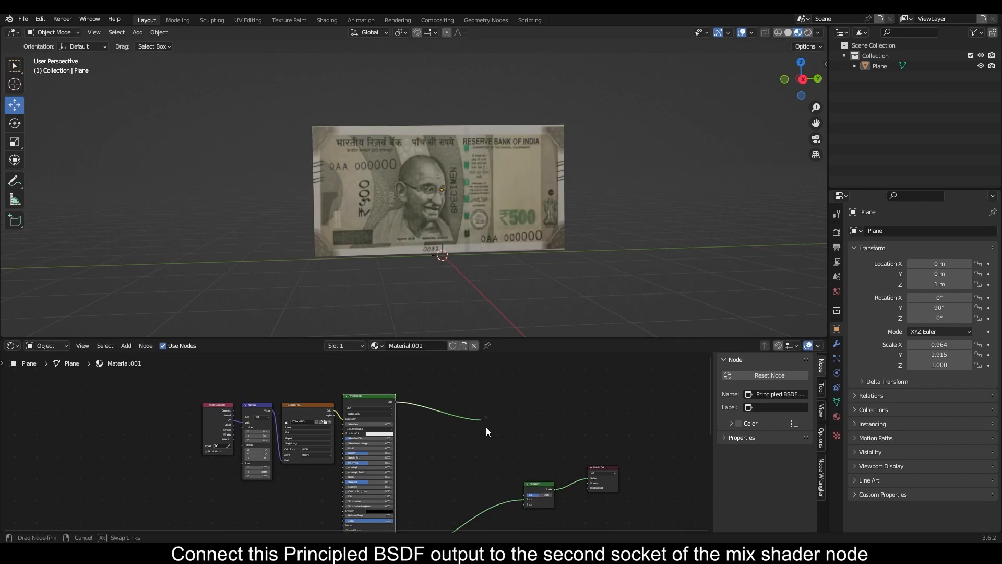
{"action": "left_click_drag", "start_coordinate": [397, 402], "coordinate": [536, 494]}
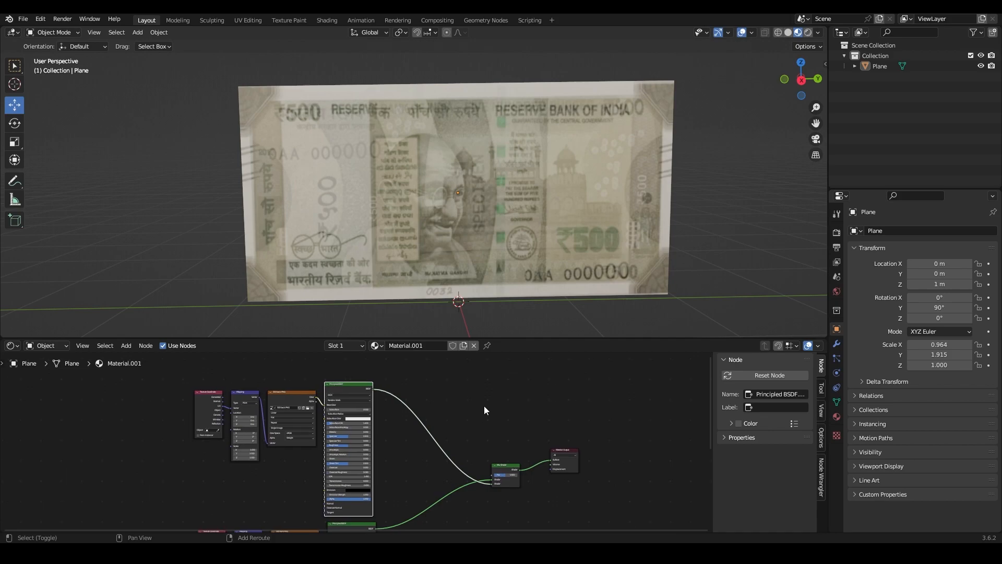
{"action": "key", "text": "shift+a"}
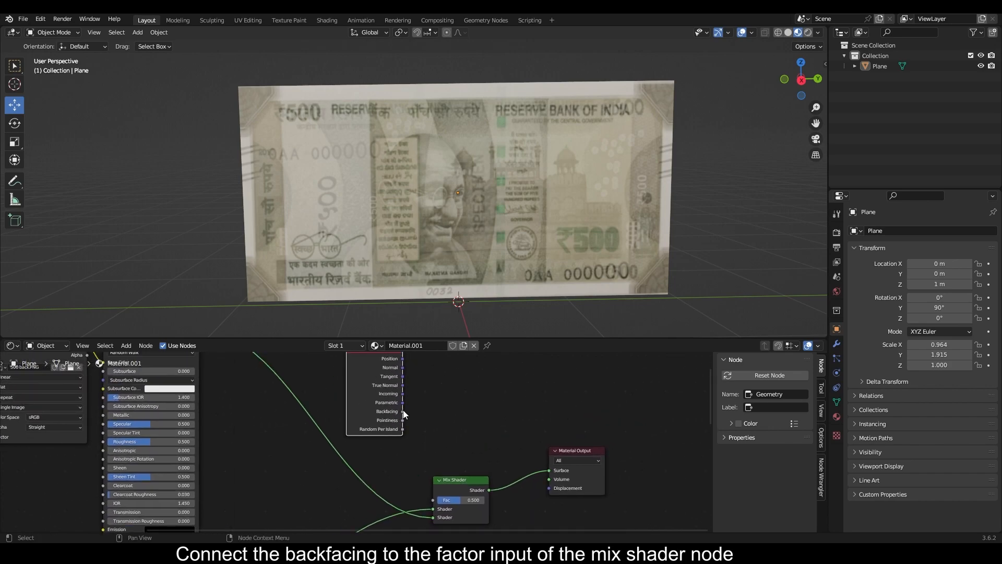
Step: Drive the Mix Shader factor from the Geometry node's Backfacing and check the note's back side
{"action": "left_click_drag", "start_coordinate": [402, 410], "coordinate": [433, 499]}
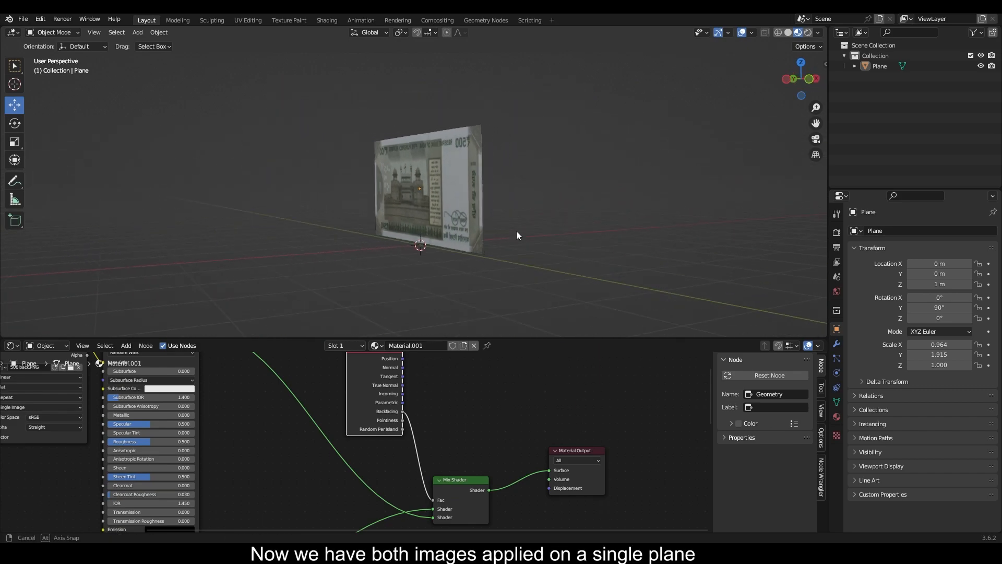
{"action": "left_click_drag", "start_coordinate": [517, 235], "coordinate": [482, 205]}
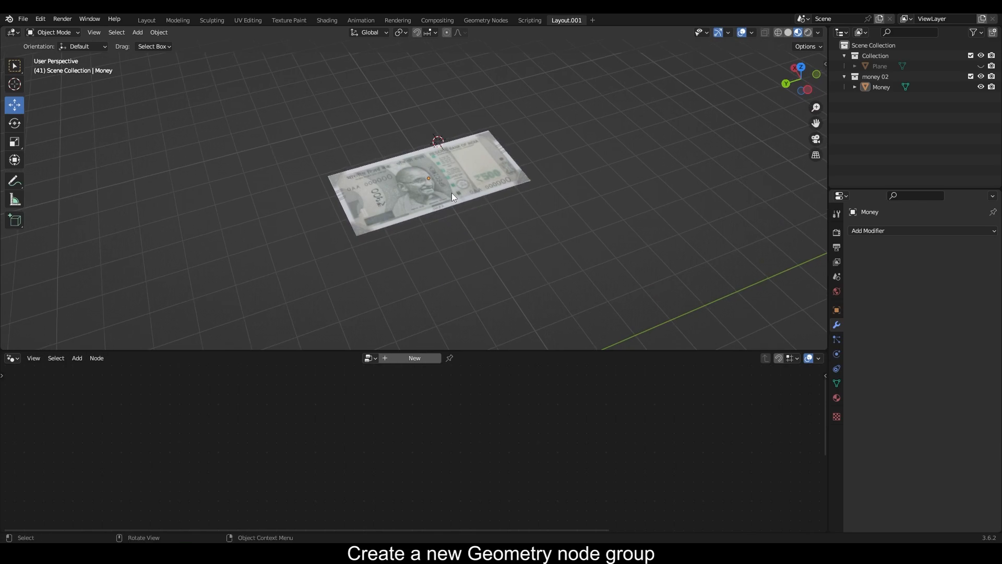
Step: Create a Money geometry node group with a Mesh Line feeding a Mesh to Points node
{"action": "left_click", "coordinate": [414, 358]}
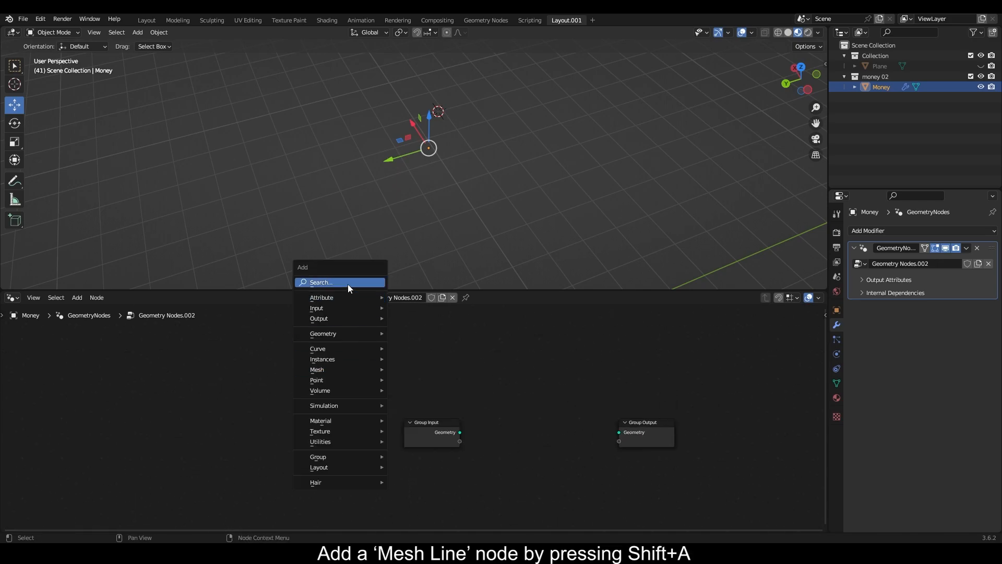
{"action": "type", "text": "mesh"}
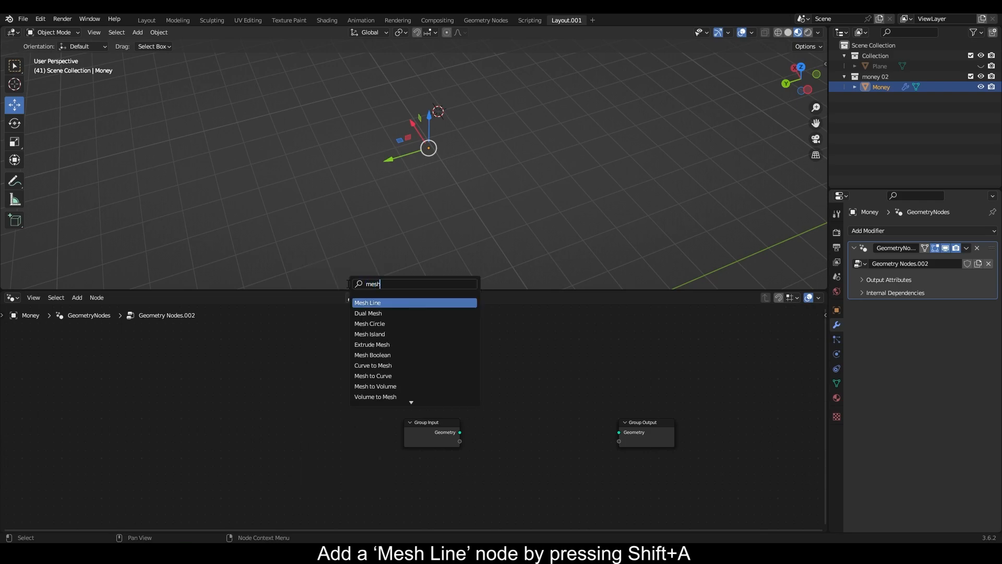
{"action": "left_click", "coordinate": [368, 302]}
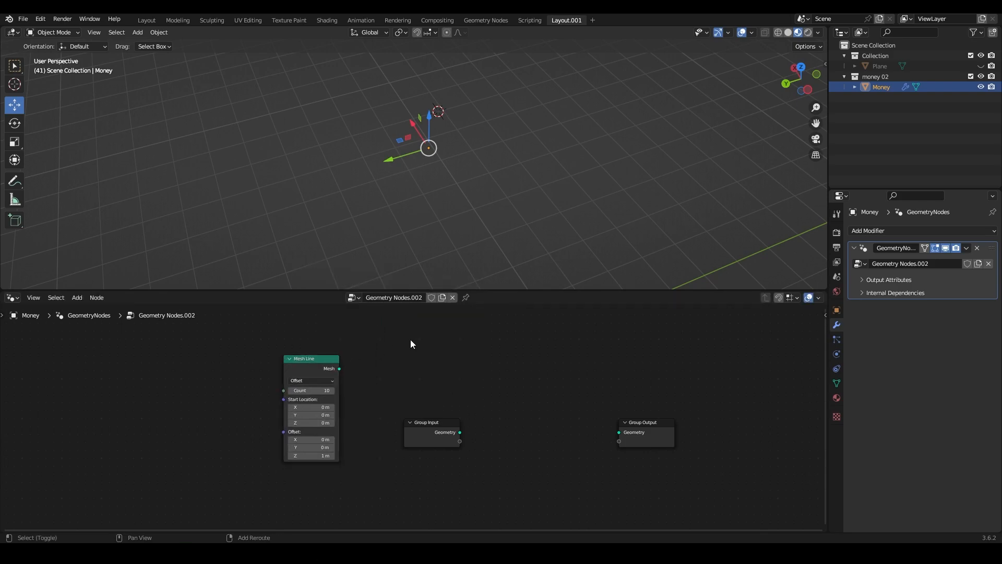
{"action": "type", "text": "mesh t"}
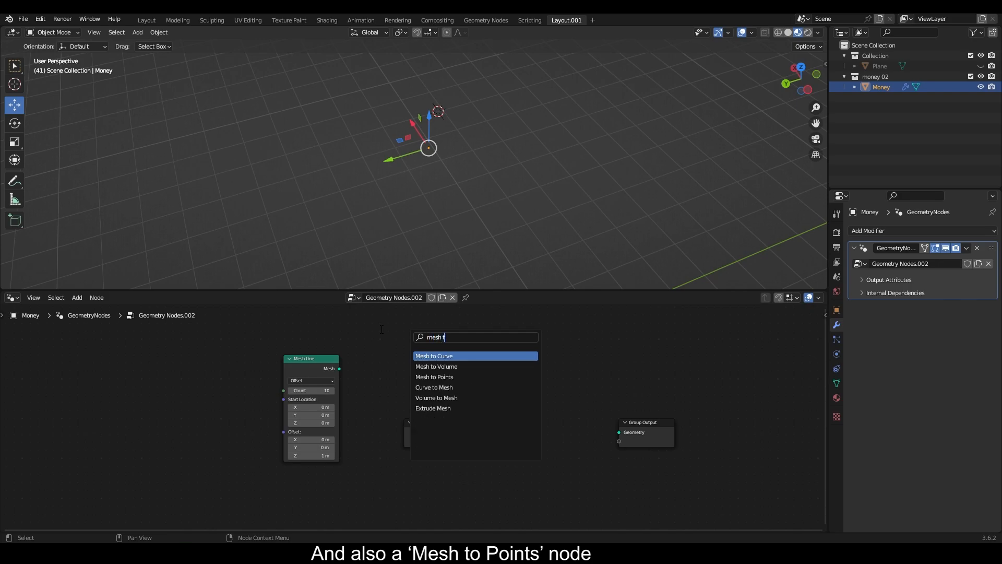
{"action": "mouse_move", "coordinate": [435, 377]}
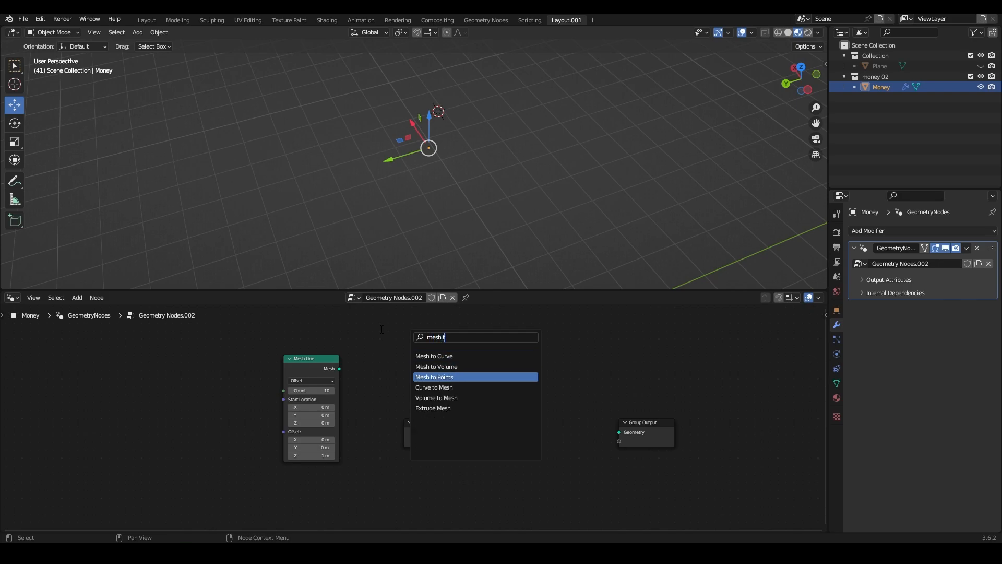
{"action": "left_click", "coordinate": [434, 377]}
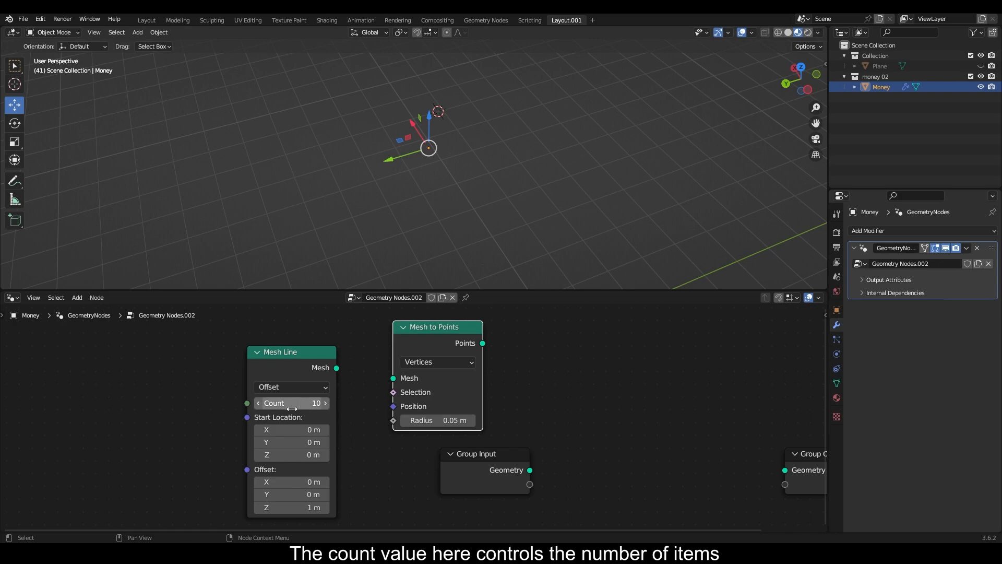
{"action": "mouse_move", "coordinate": [329, 527]}
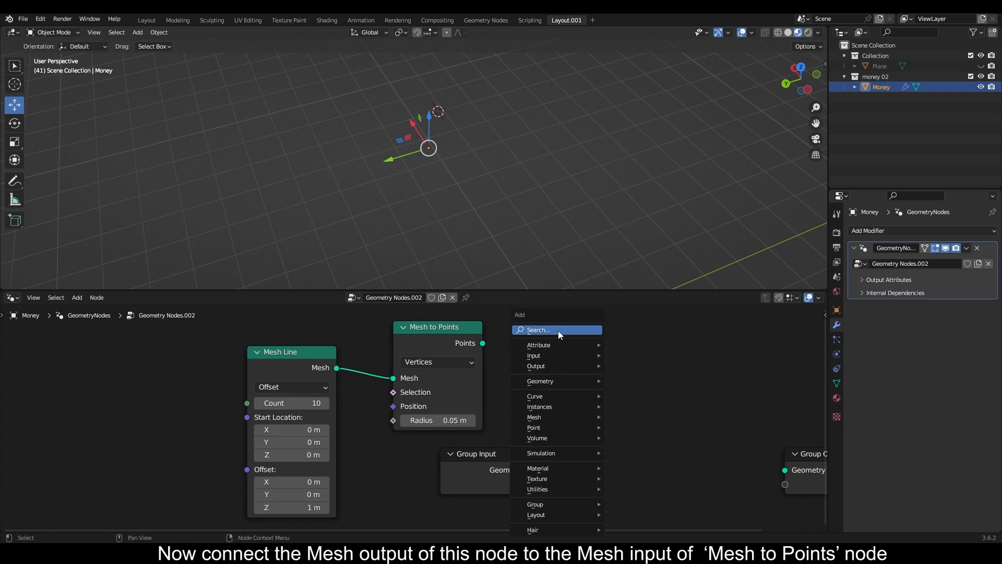
Step: Add Instance on Points taking the points and the group's geometry as the instance
{"action": "type", "text": "instanc"}
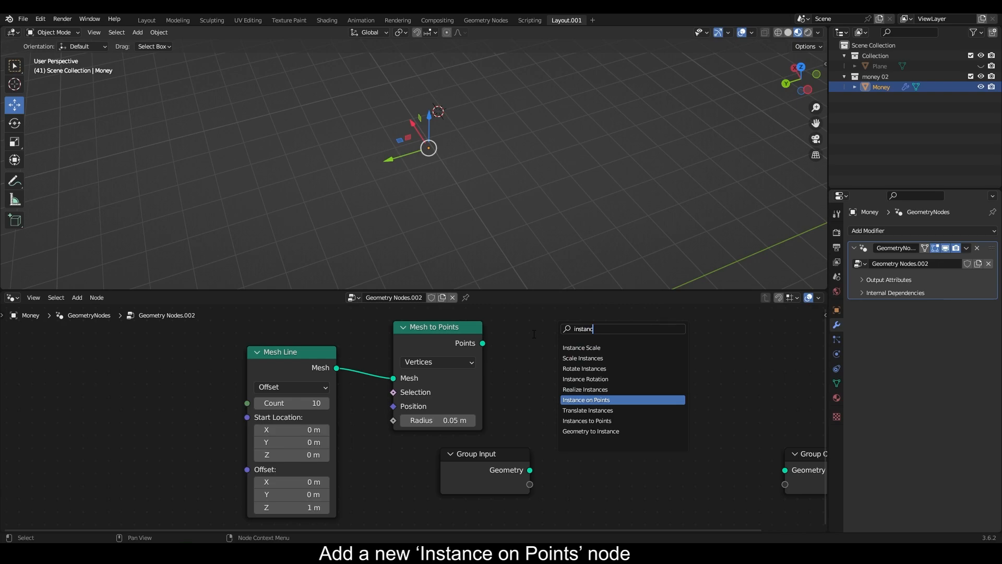
{"action": "left_click", "coordinate": [586, 399]}
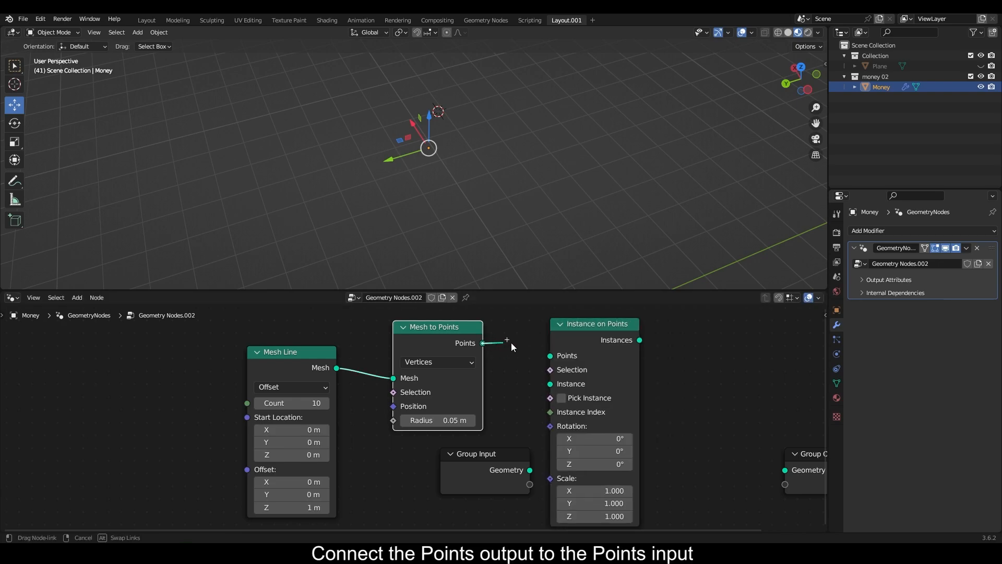
{"action": "left_click_drag", "start_coordinate": [482, 343], "coordinate": [550, 355]}
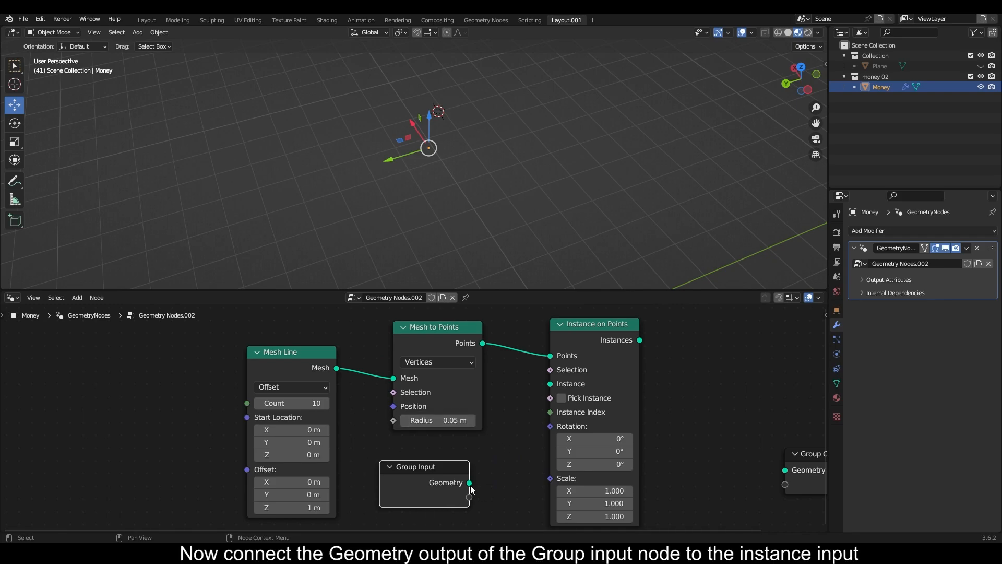
{"action": "left_click_drag", "start_coordinate": [468, 482], "coordinate": [537, 388]}
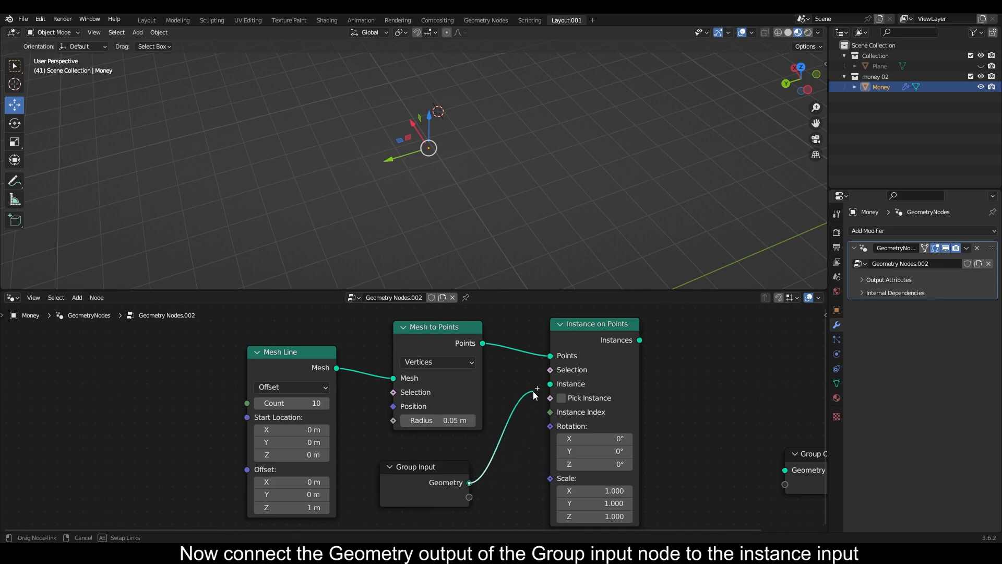
{"action": "left_click_drag", "start_coordinate": [468, 482], "coordinate": [549, 384]}
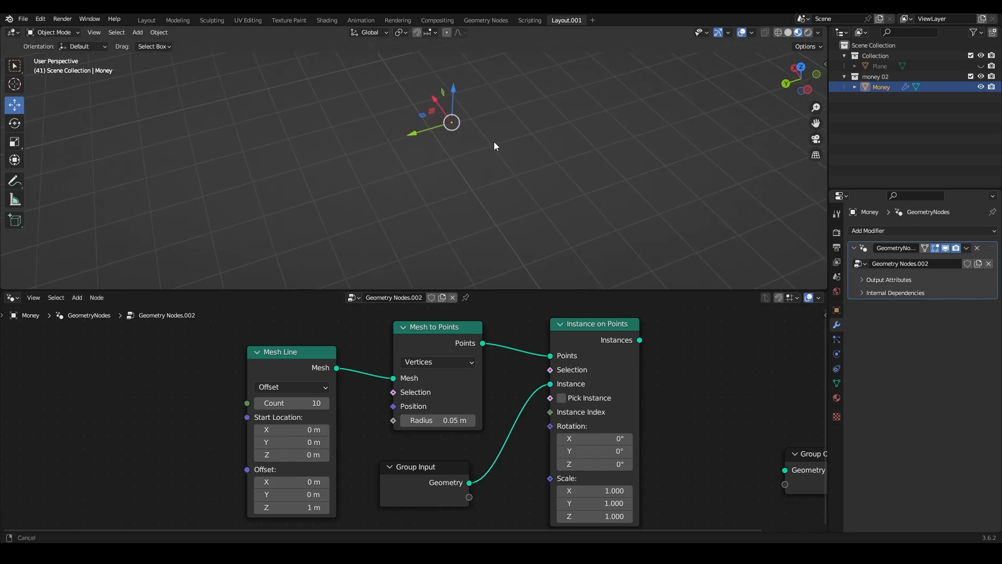
{"action": "left_click", "coordinate": [639, 340]}
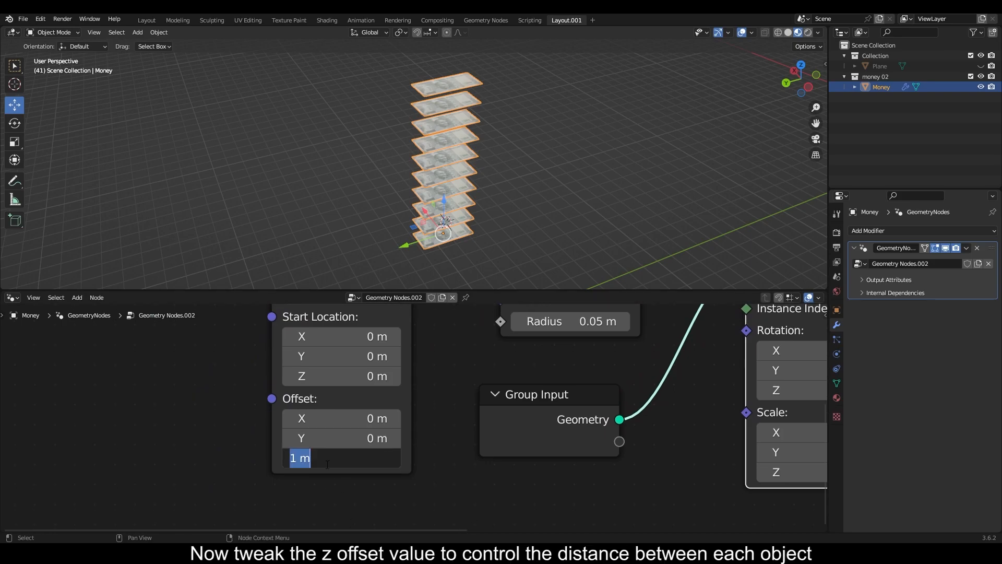
Step: Set the Mesh Line count to 100 and its Z offset to 0.004 m for a compact note stack
{"action": "type", "text": ".01"}
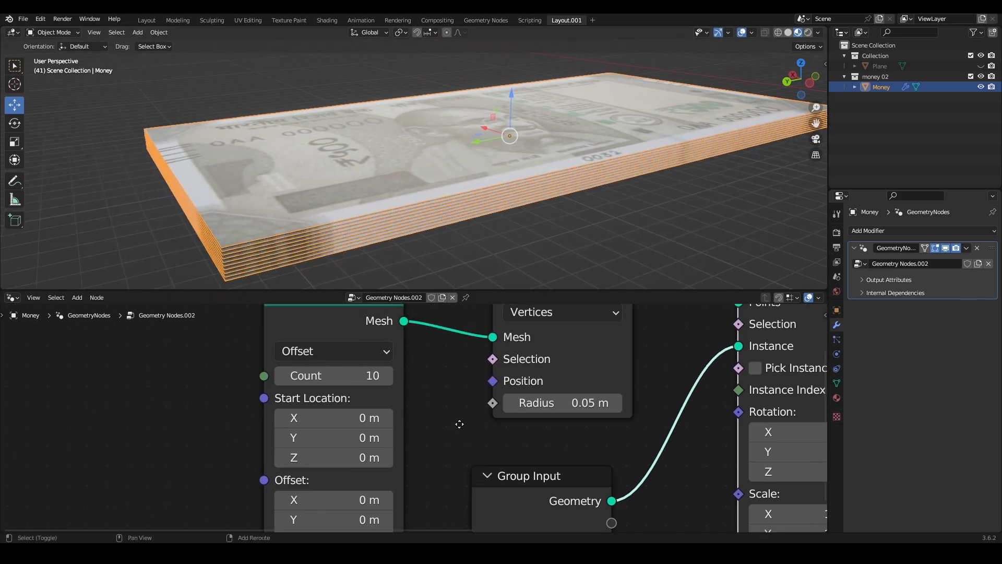
{"action": "type", "text": "100"}
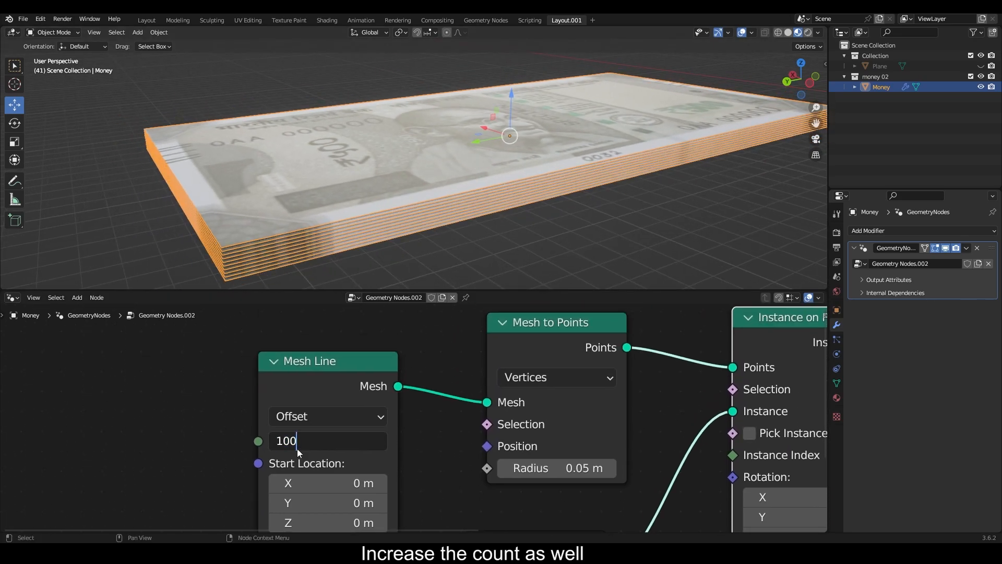
{"action": "key", "text": "Return"}
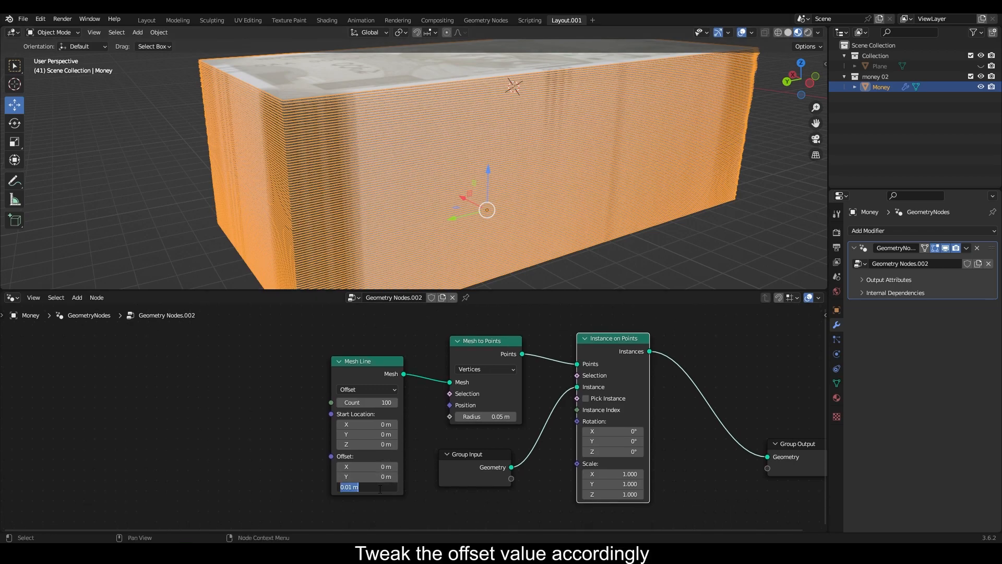
{"action": "type", "text": ".00"}
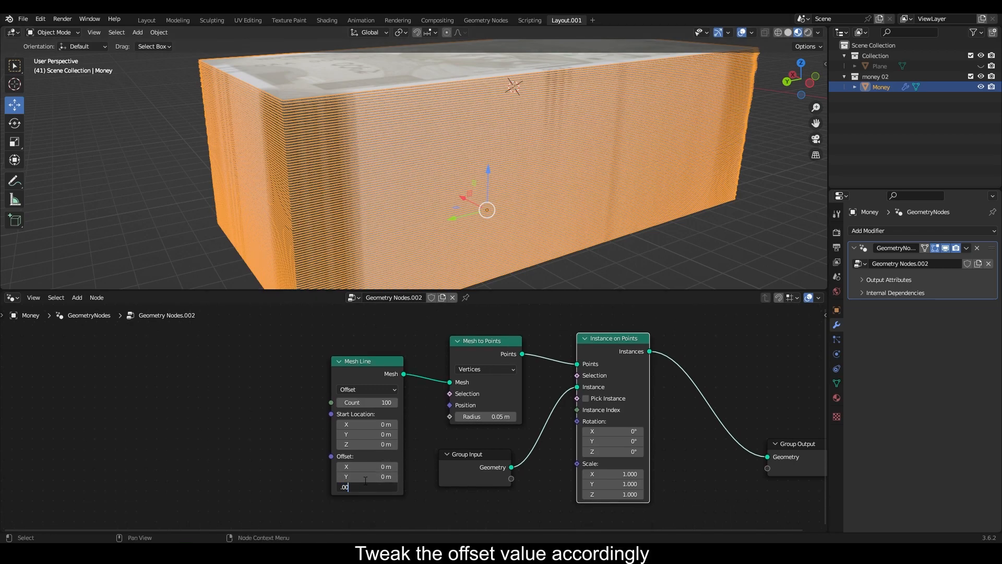
{"action": "type", "text": "0.008"}
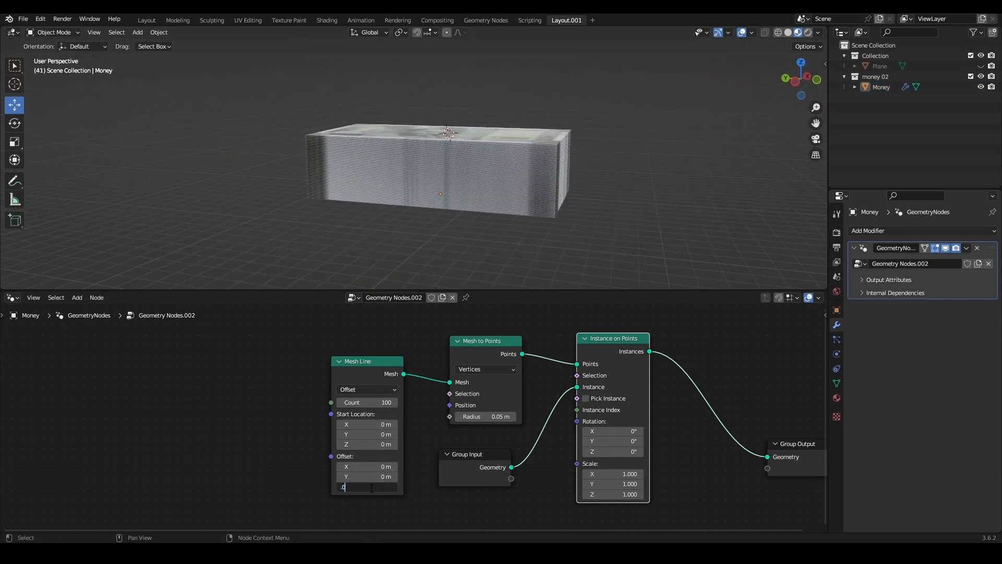
{"action": "type", "text": "0"}
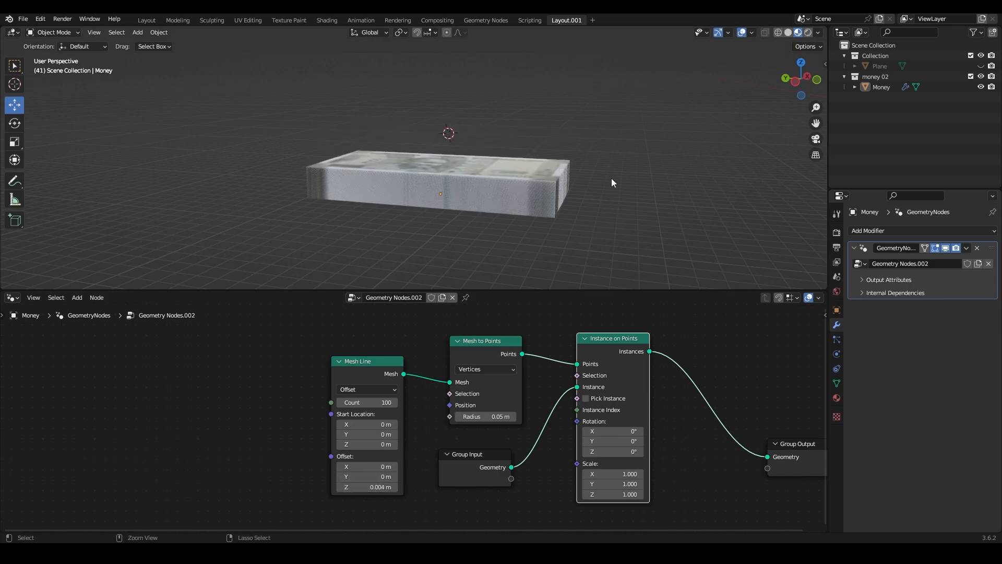
Step: Add a Translate Instances node before Group Output and a Combine XYZ feeding its Translation
{"action": "double_click", "coordinate": [367, 486]}
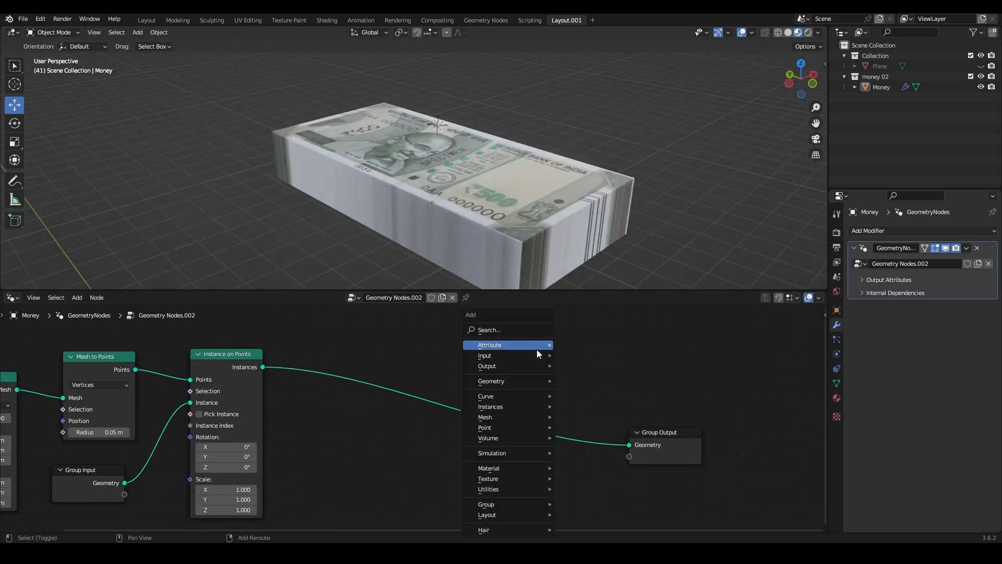
{"action": "type", "text": "insta"}
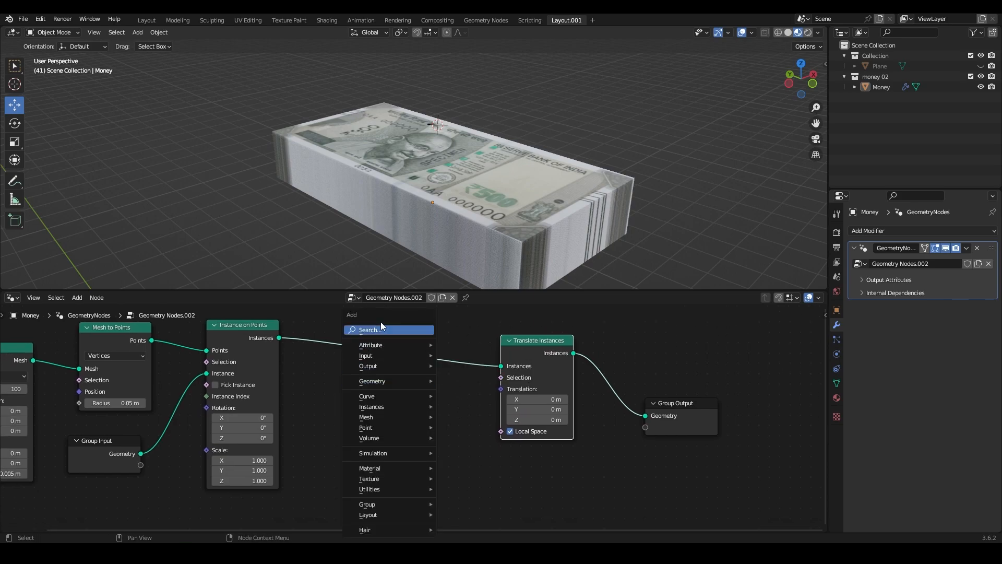
{"action": "type", "text": "comb"}
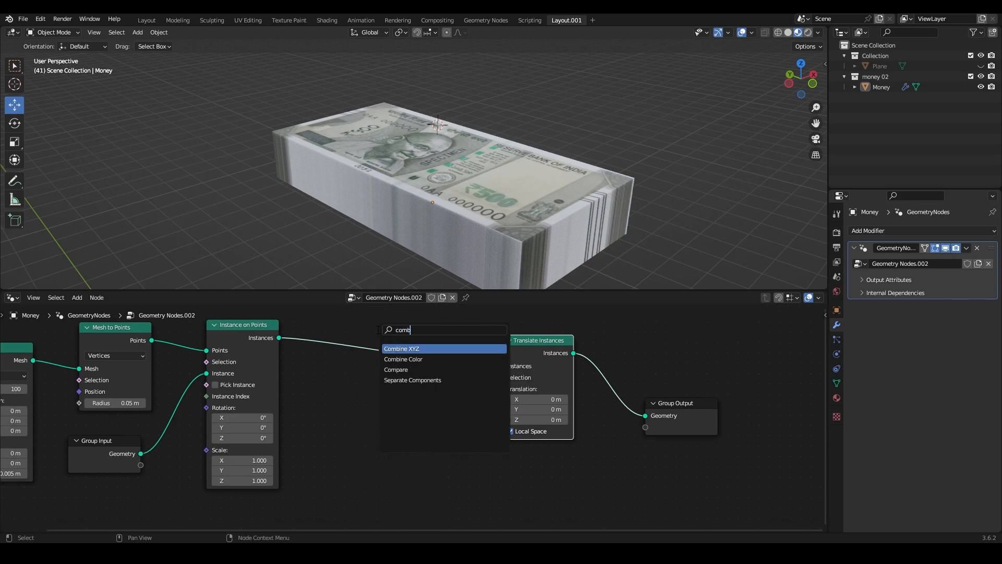
{"action": "left_click", "coordinate": [401, 348]}
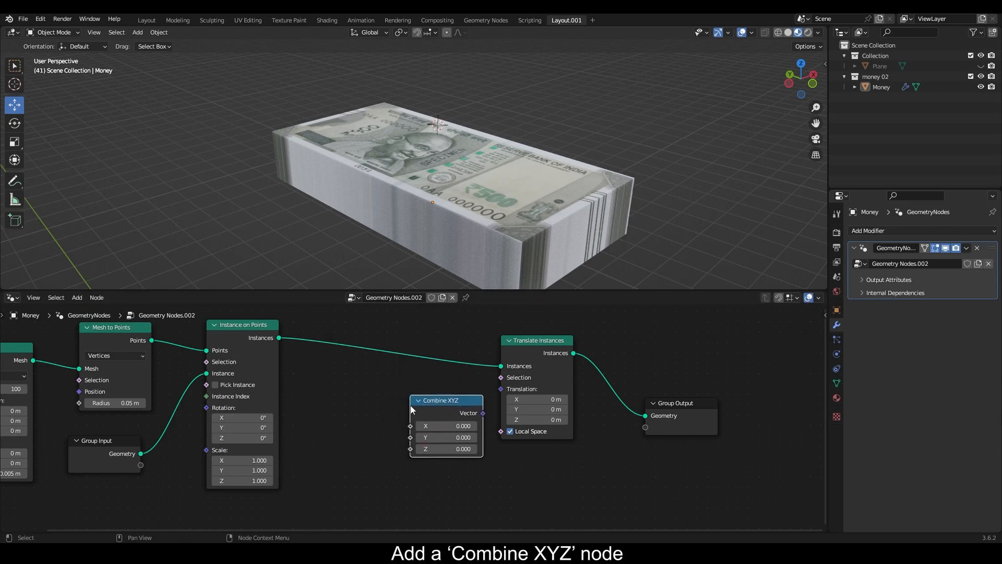
Step: Add a Random Value from -0.05 to 0.05 and wire it into the Combine XYZ Y component
{"action": "type", "text": "ran"}
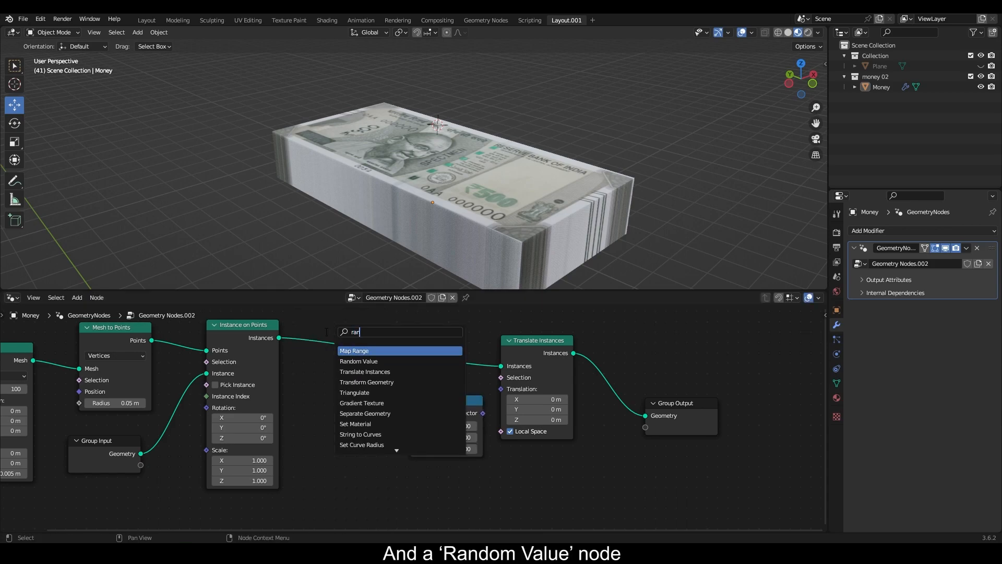
{"action": "left_click", "coordinate": [358, 361]}
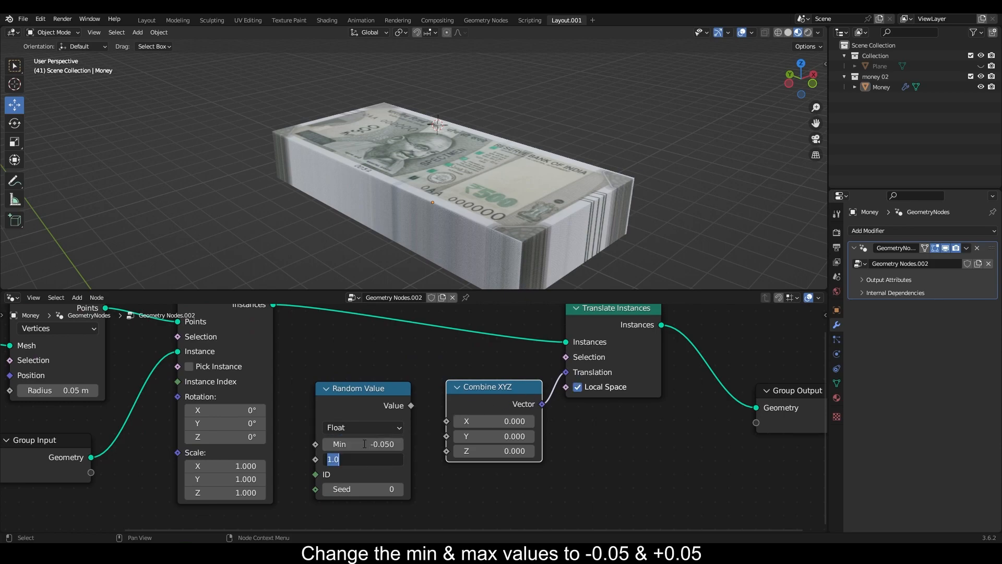
{"action": "type", "text": "0.050"}
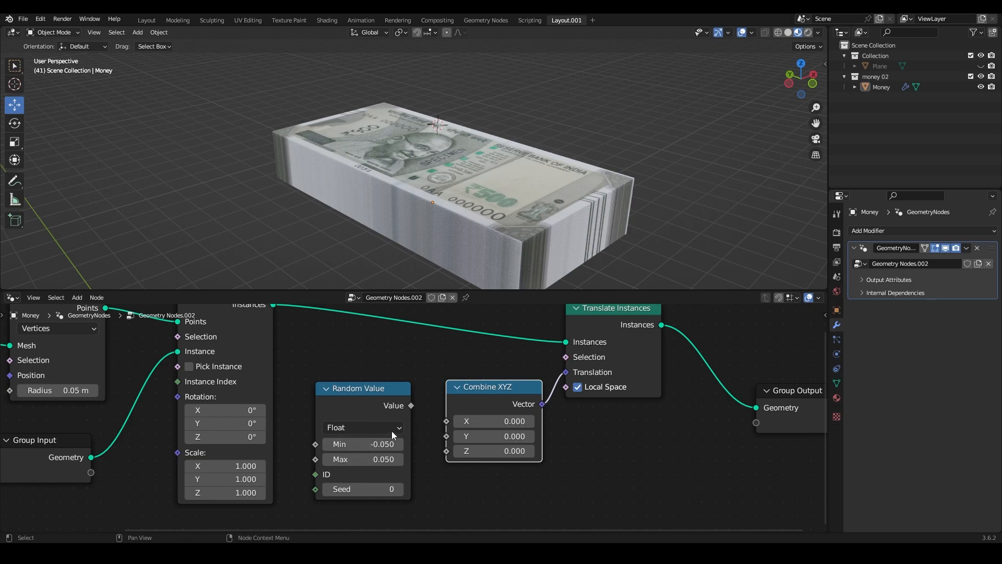
{"action": "left_click_drag", "start_coordinate": [410, 405], "coordinate": [446, 435]}
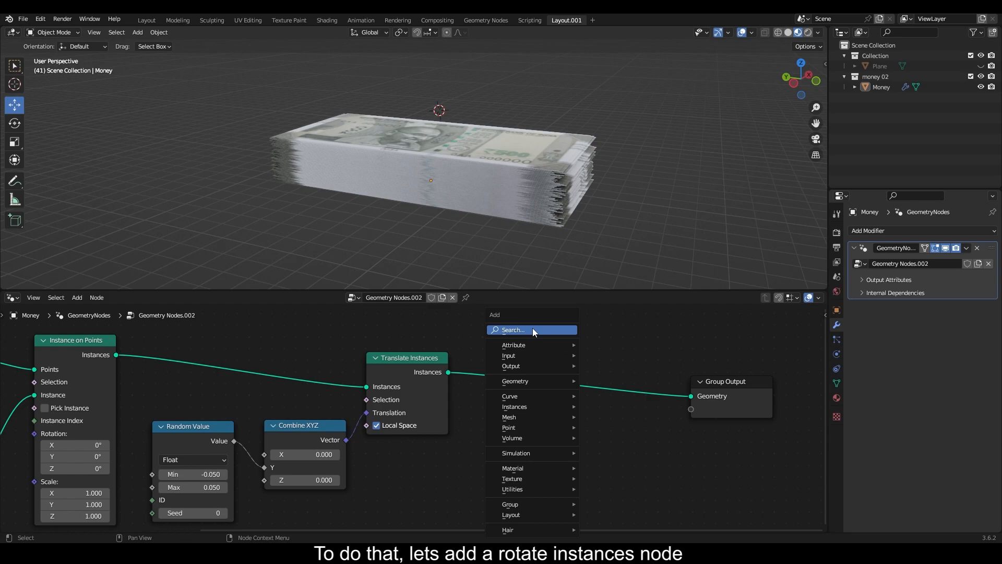
Step: Add Rotate Instances driven by duplicated Combine XYZ and Random Value at -0.02 to 0.02, with another random value on Z
{"action": "type", "text": "rotate"}
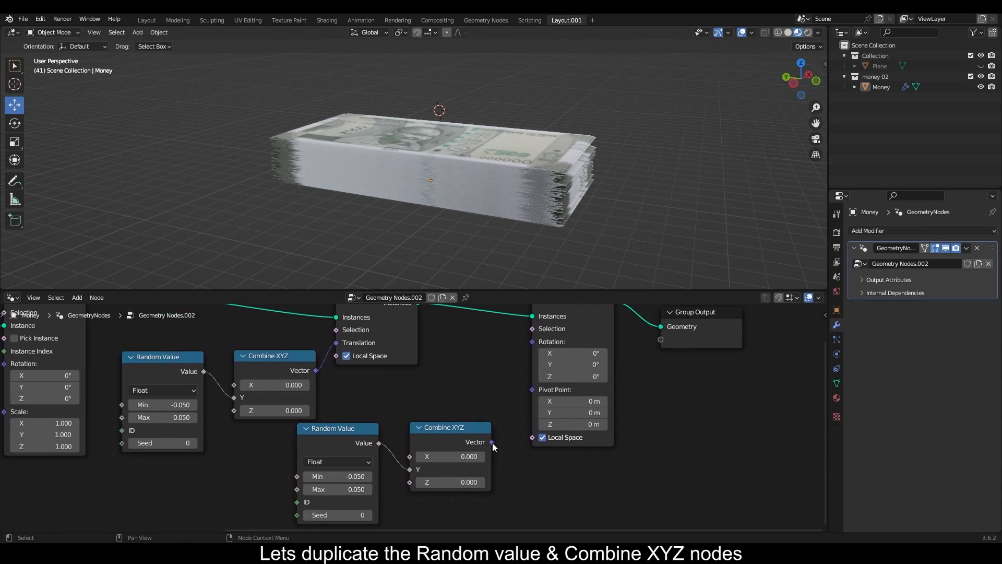
{"action": "left_click_drag", "start_coordinate": [490, 441], "coordinate": [532, 341]}
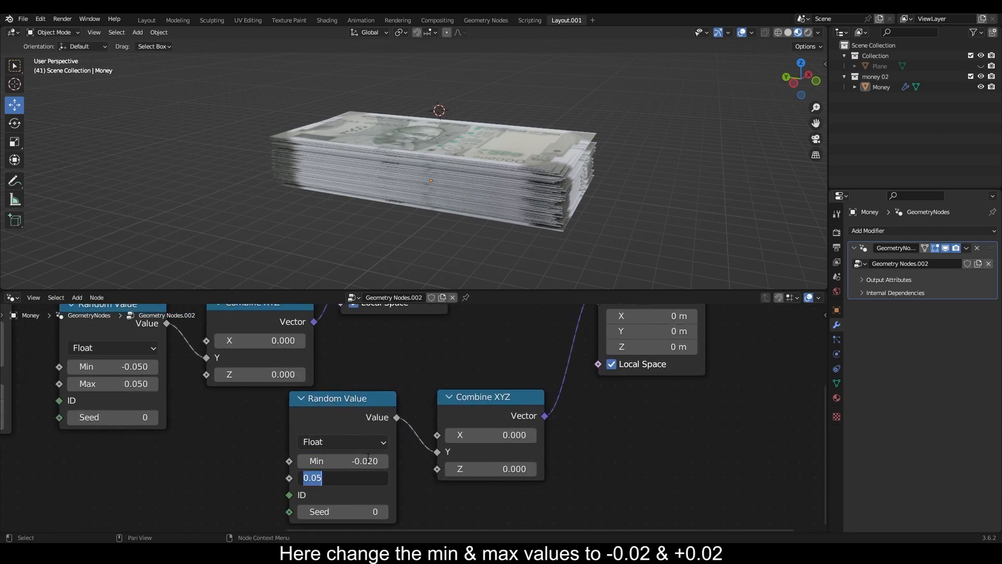
{"action": "type", "text": ".0"}
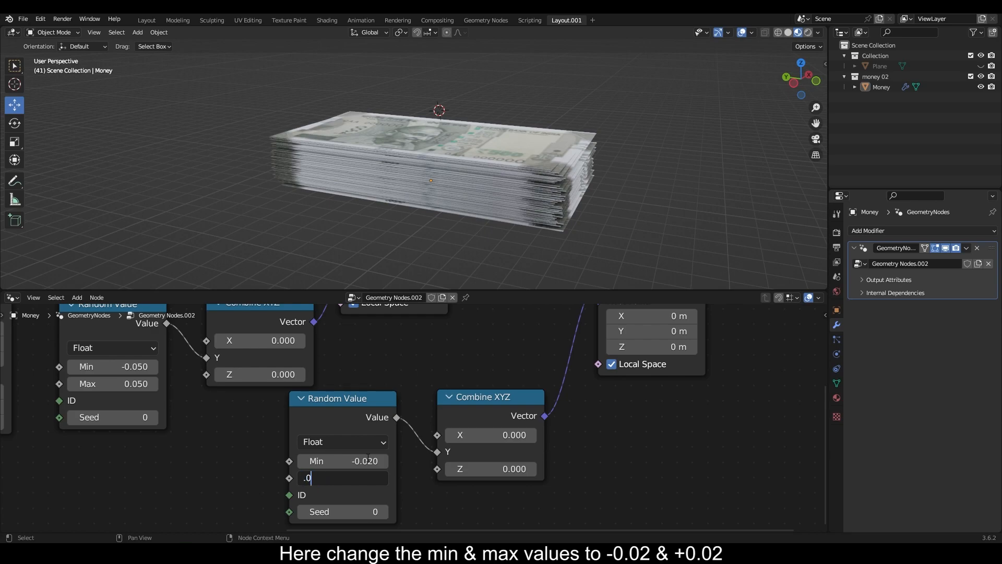
{"action": "key", "text": "Return"}
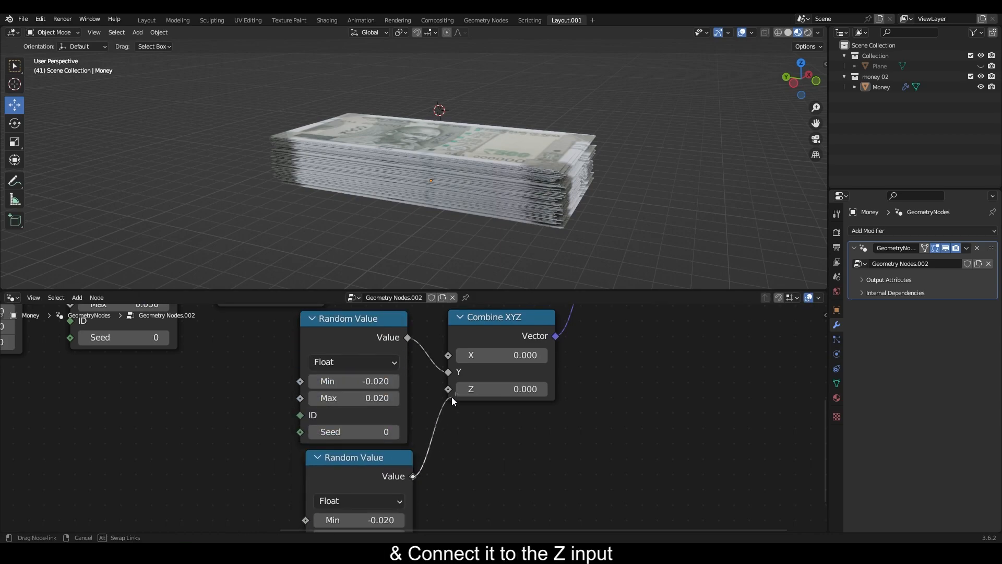
{"action": "left_click", "coordinate": [448, 389]}
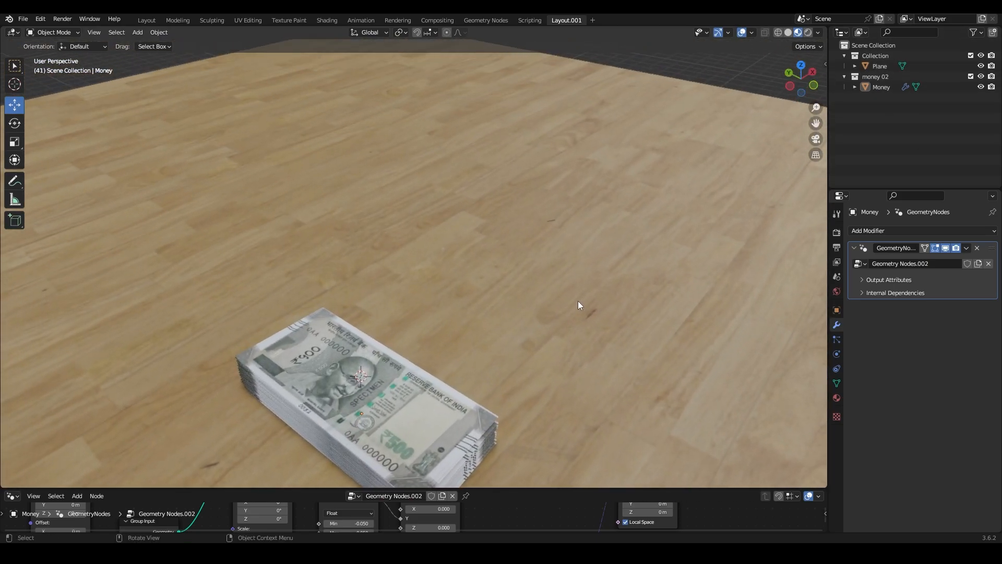
Step: Orbit the view around the banknote stack resting on the wooden floor
{"action": "left_click_drag", "start_coordinate": [579, 305], "coordinate": [590, 222]}
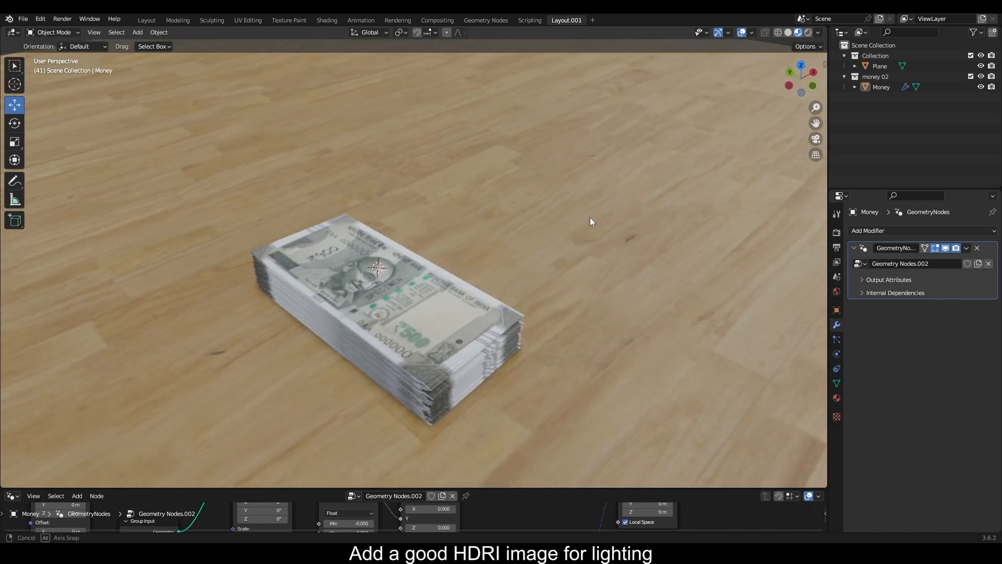